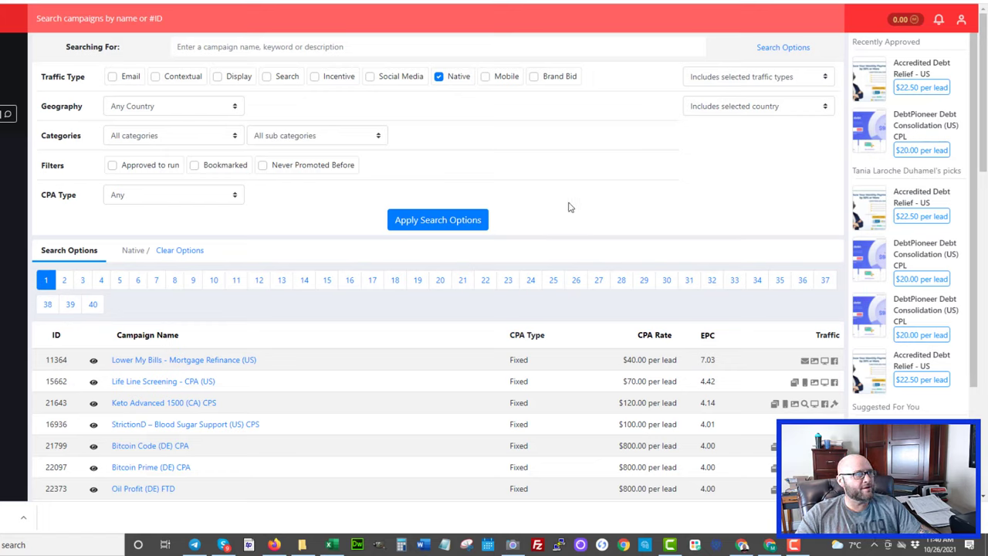
mouse_move(462, 137)
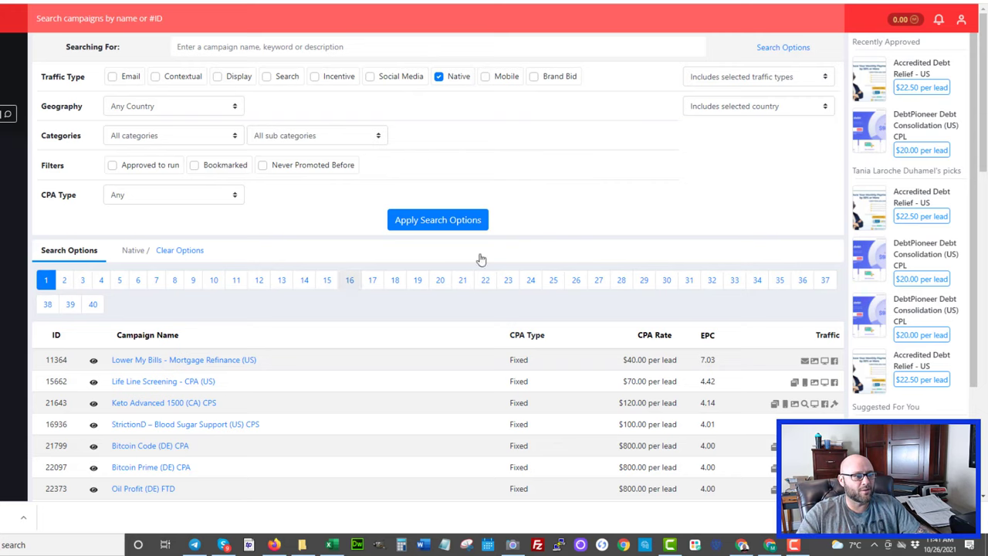
Browse down through the MaxBounty native offer results list
scroll("down", 3)
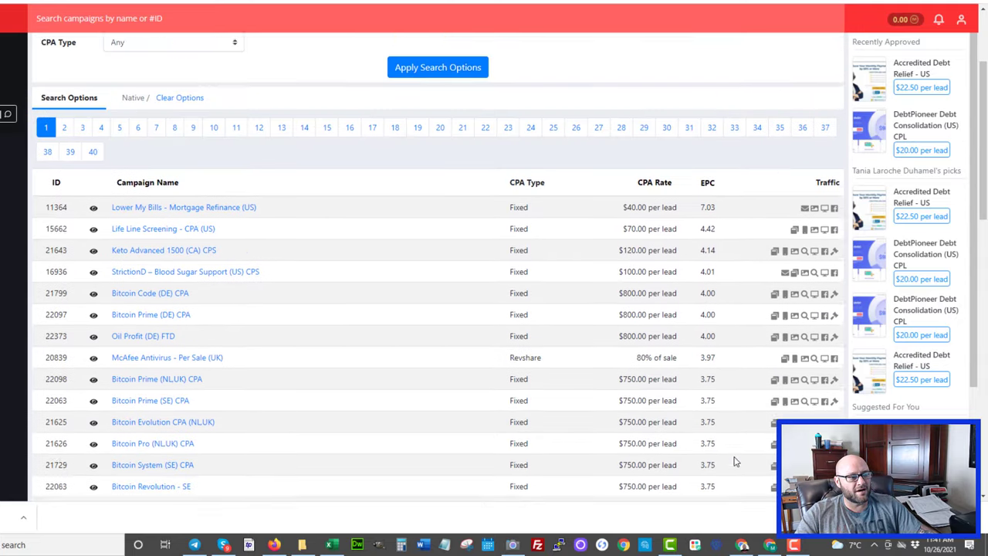
scroll("down", 3)
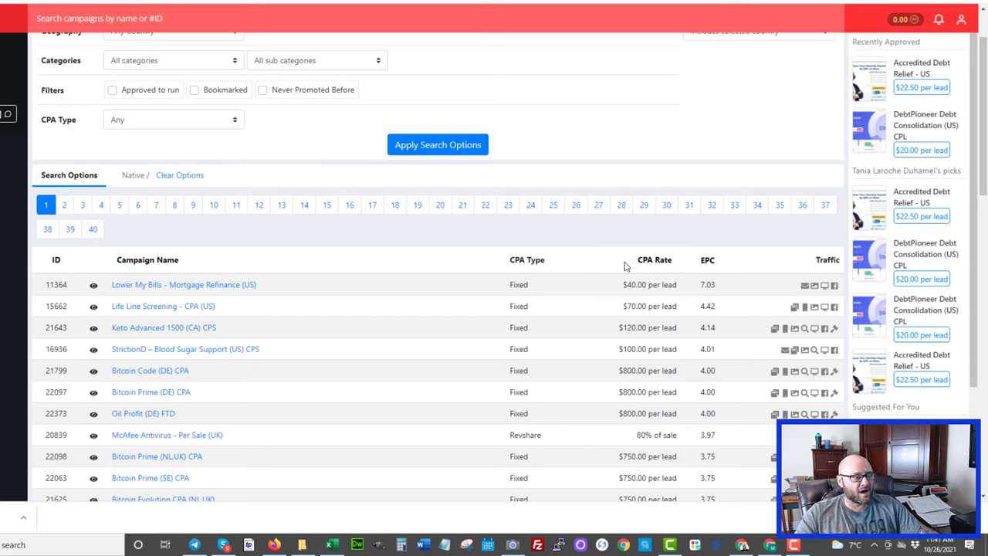
mouse_move(655, 259)
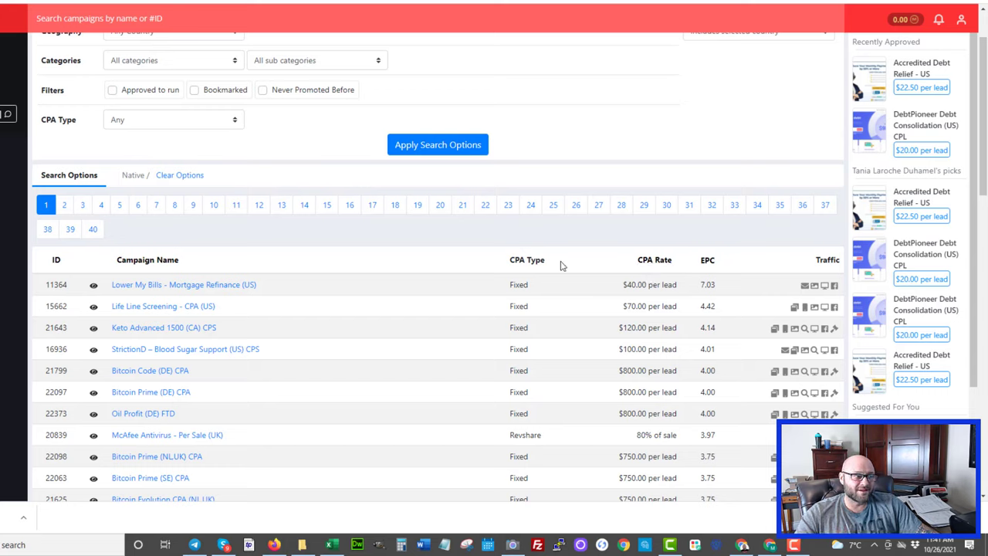
mouse_move(579, 266)
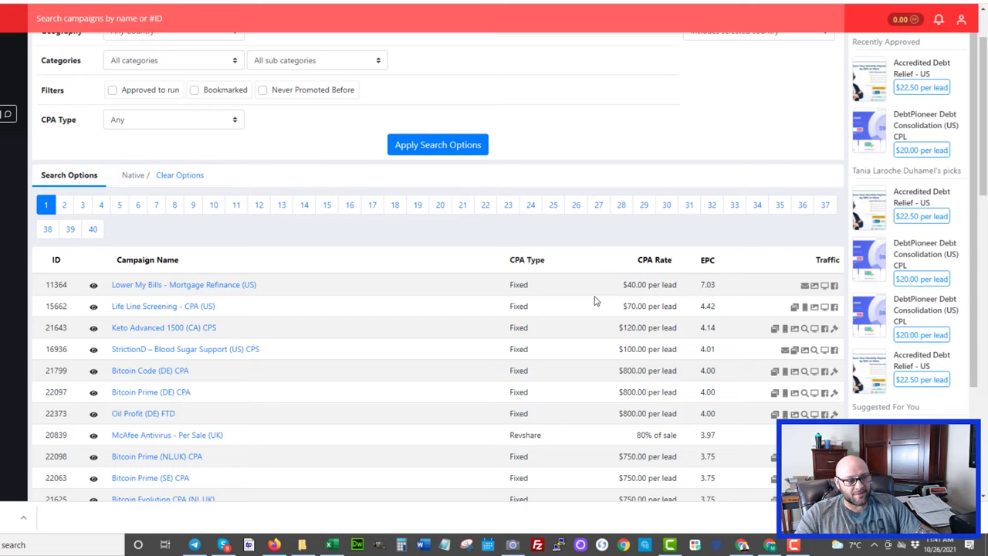
mouse_move(600, 296)
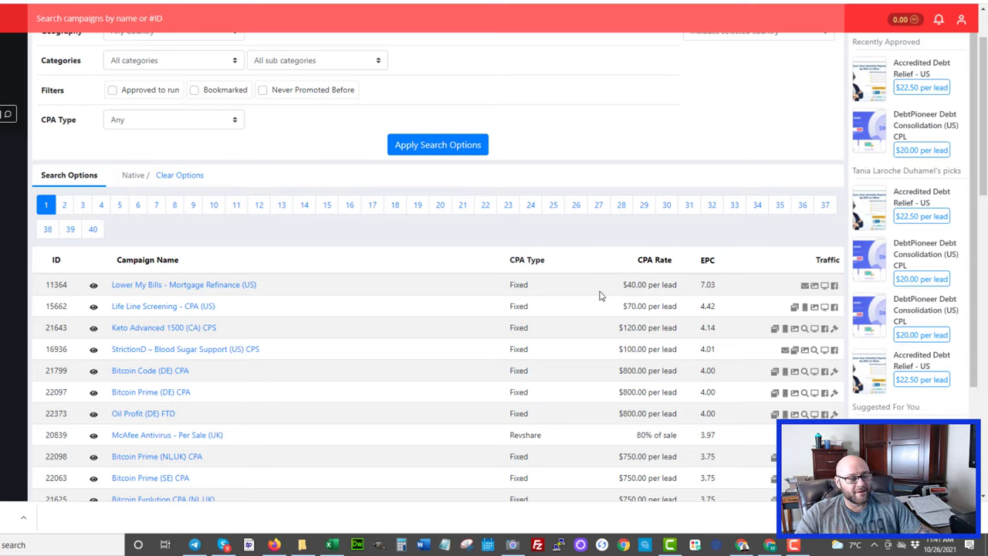
mouse_move(445, 266)
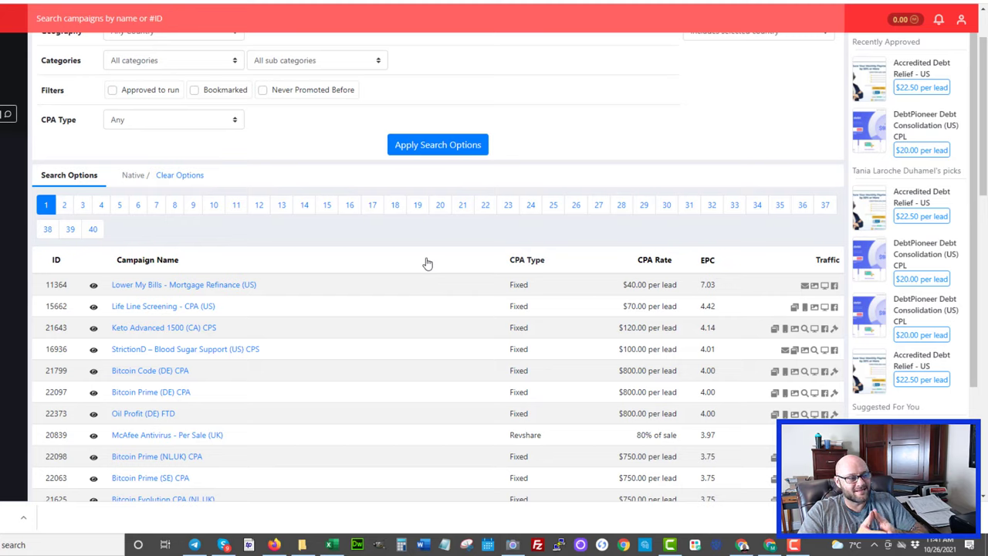
mouse_move(409, 238)
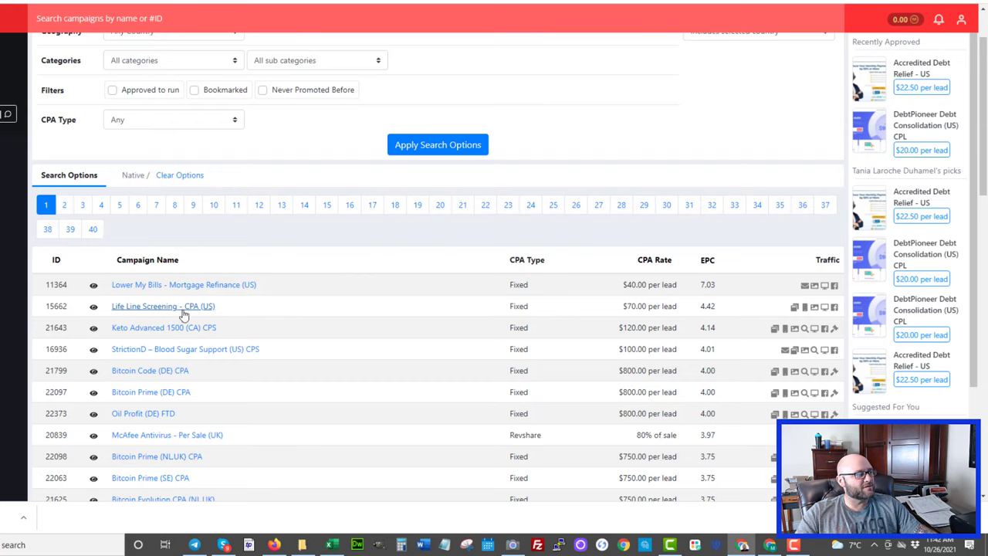
scroll("down", 3)
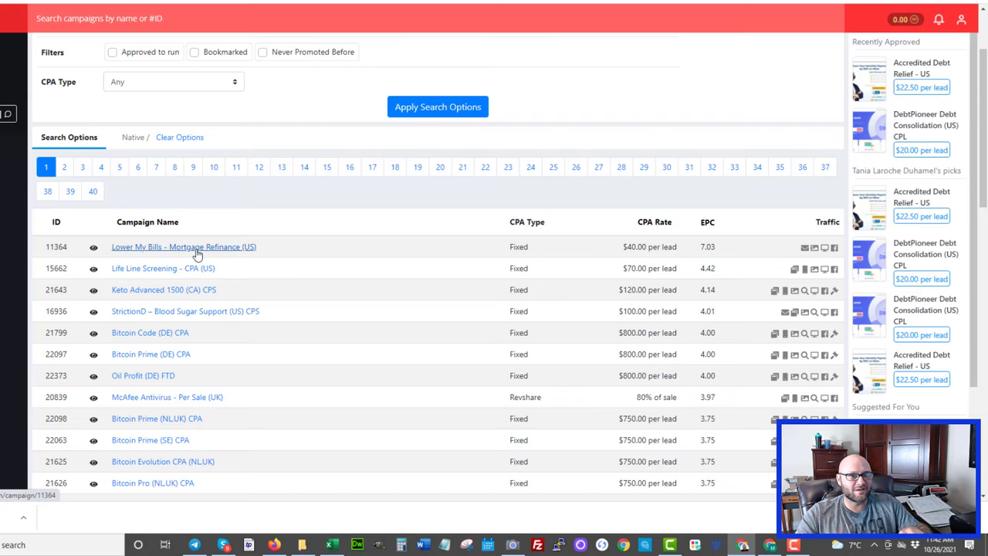
scroll("down", 3)
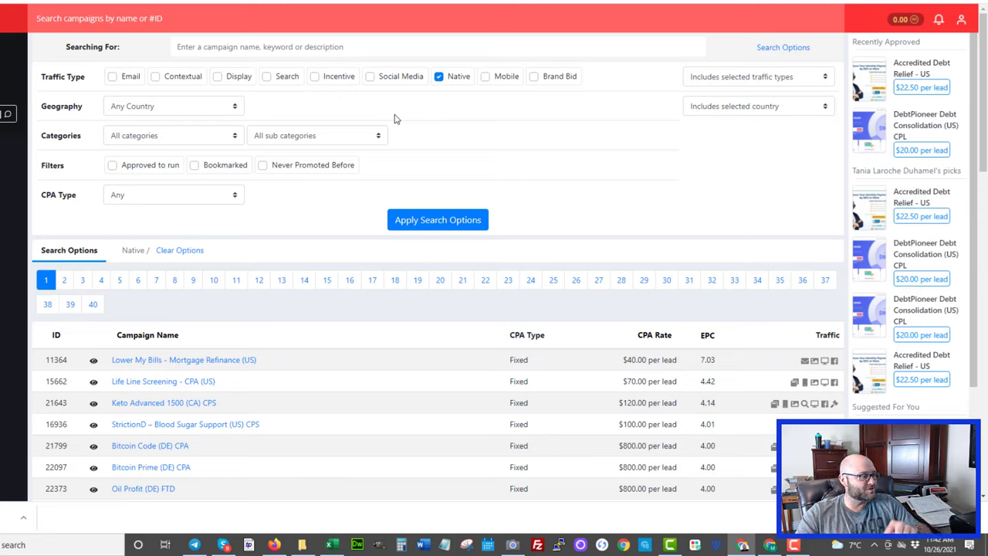
mouse_move(229, 315)
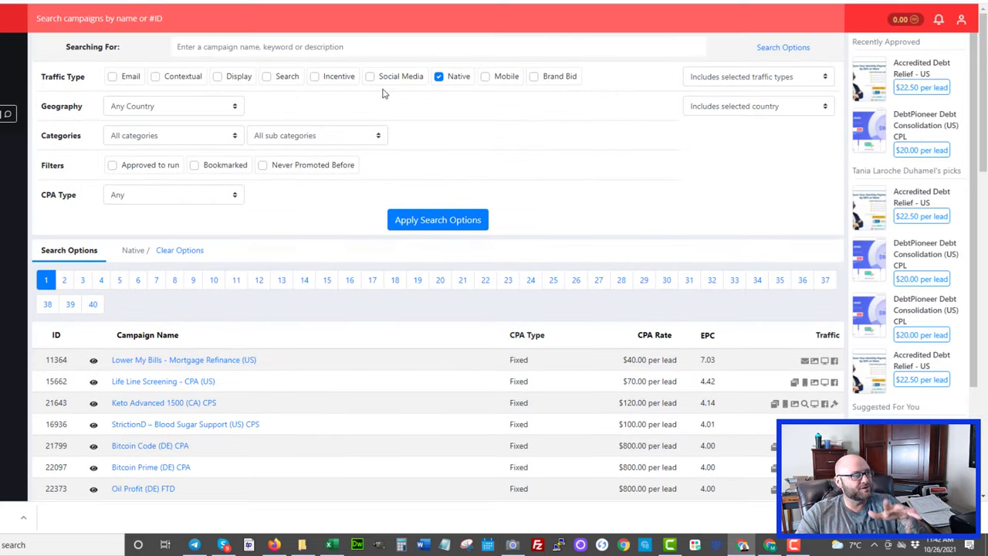
scroll("down", 3)
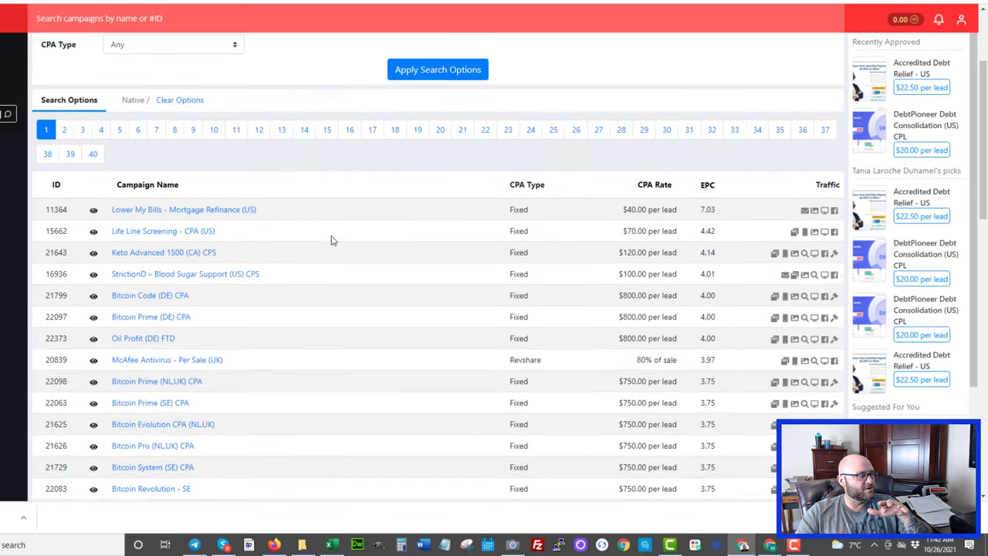
scroll("down", 3)
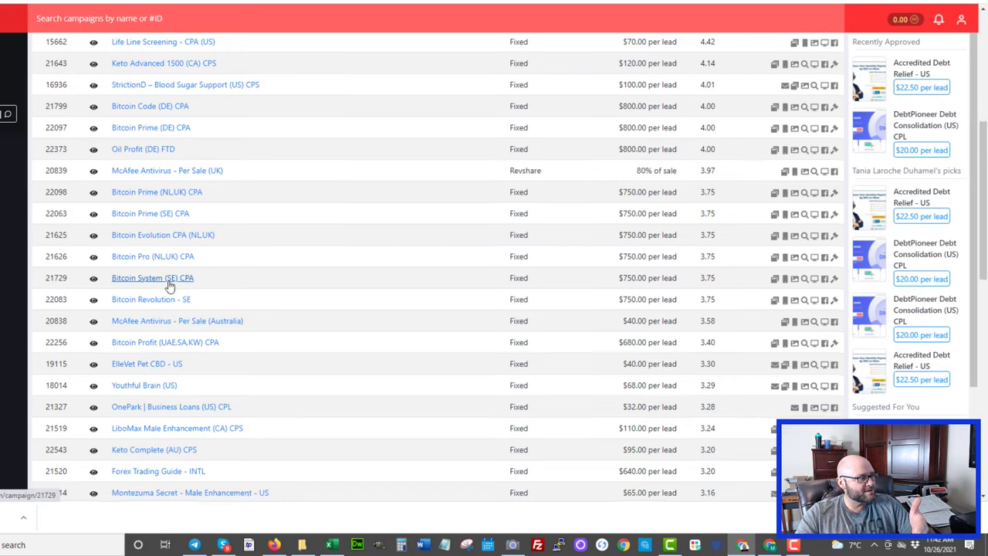
scroll("down", 3)
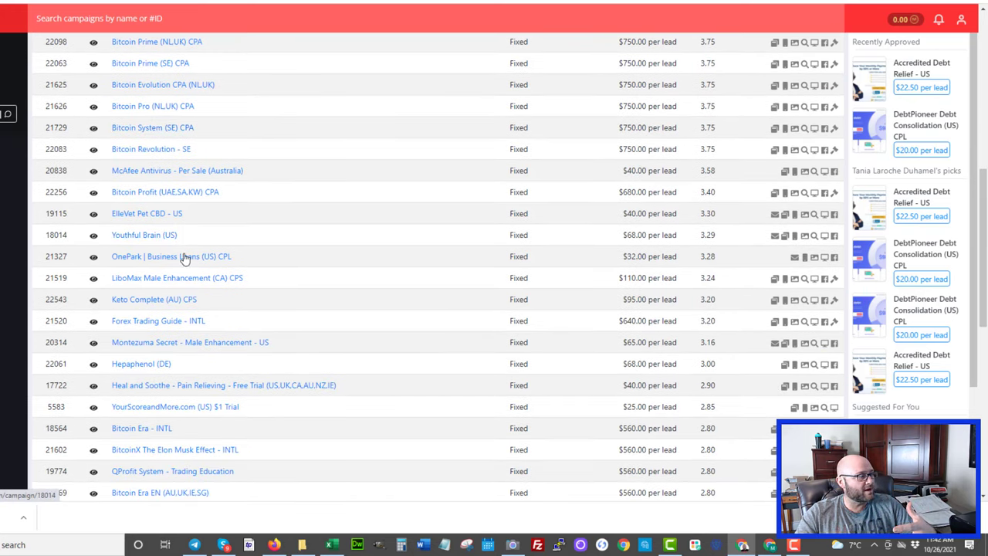
scroll("down", 3)
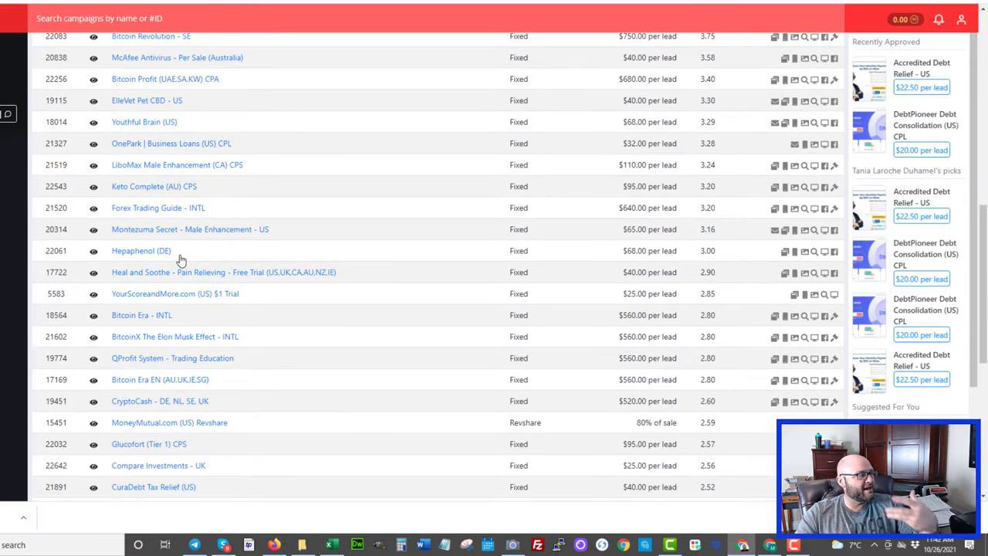
mouse_move(255, 281)
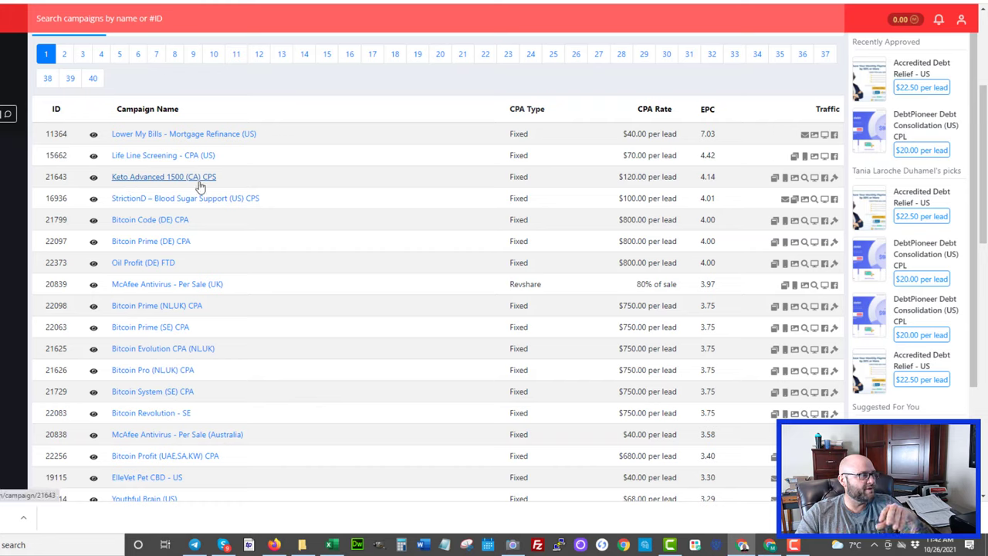
mouse_move(179, 173)
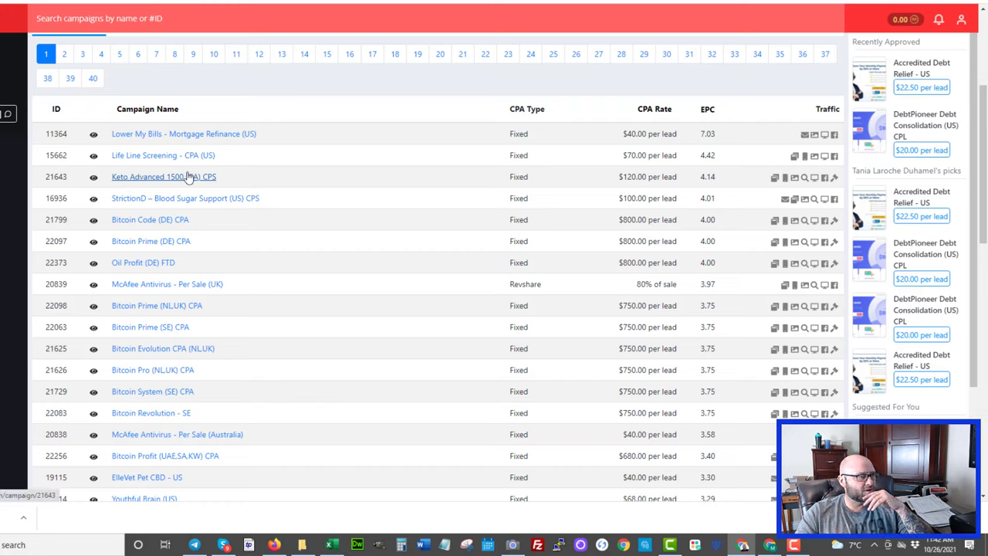
mouse_move(702, 186)
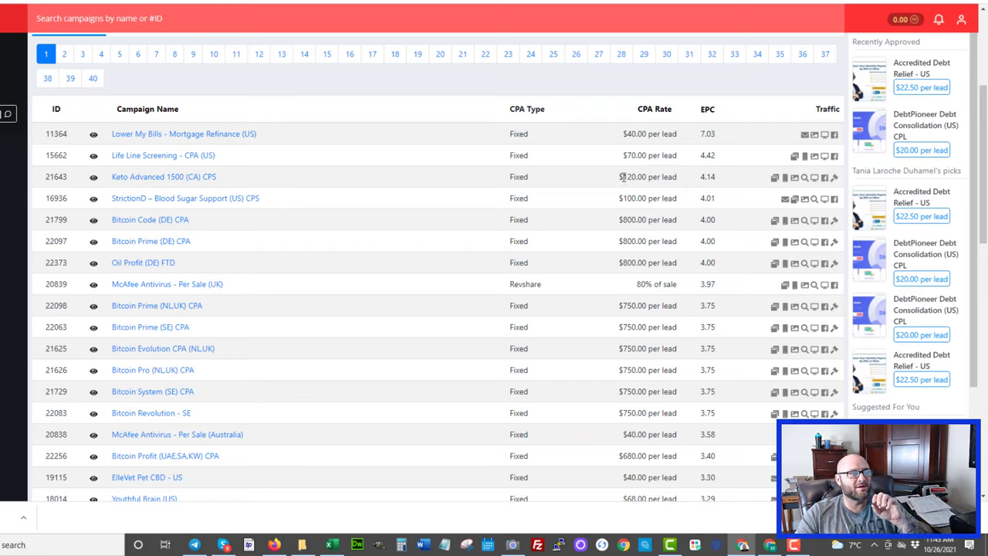
Highlight the Keto Advanced 1500 offer's 4.14 EPC and open its details page
double_click(707, 176)
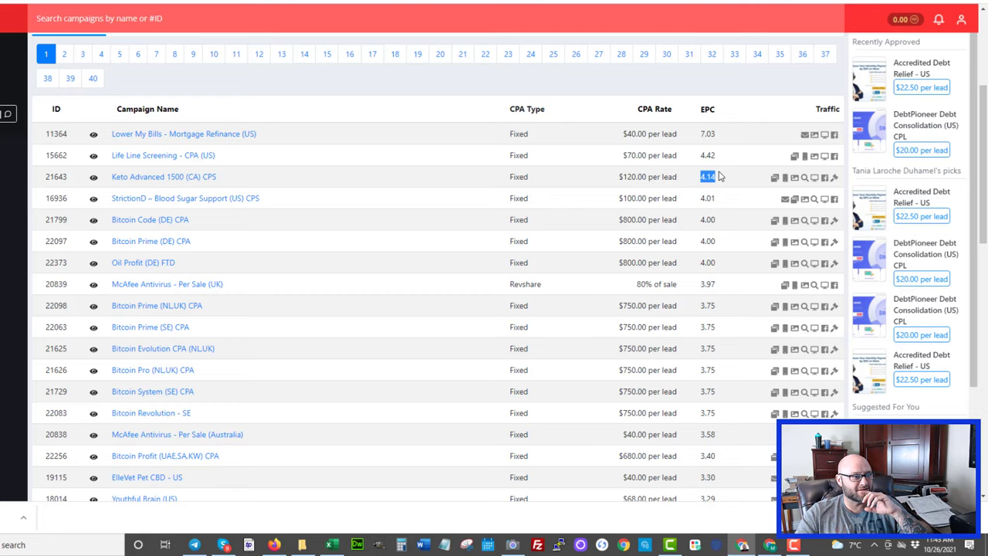
left_click(163, 176)
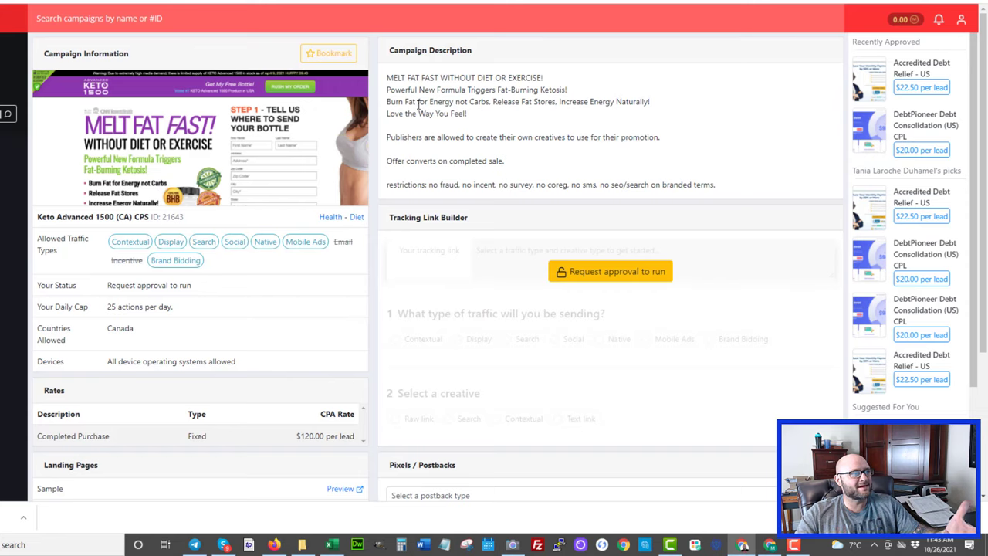
left_click_drag(470, 77, 477, 136)
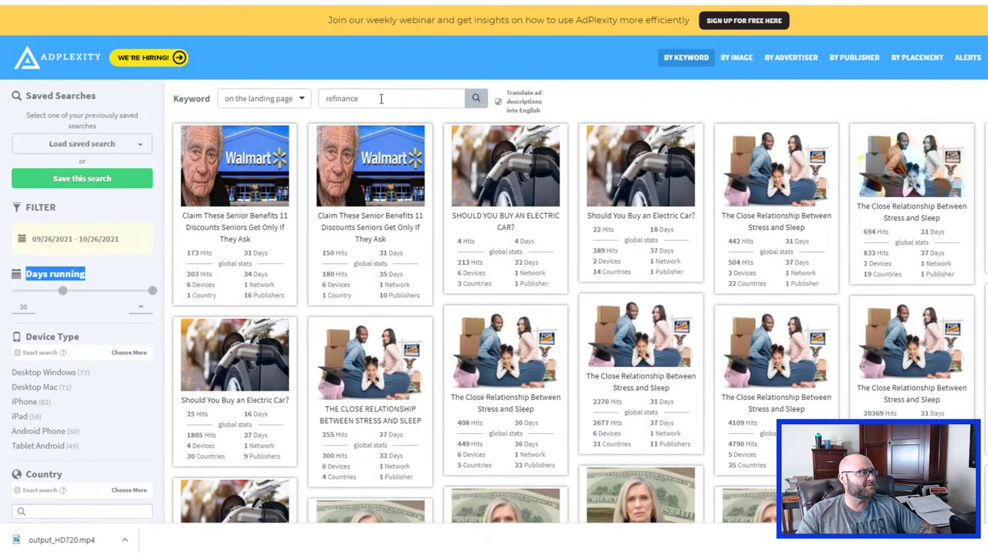
Select the 'refinance' landing-page keyword for replacement and browse the current results
left_click(392, 98)
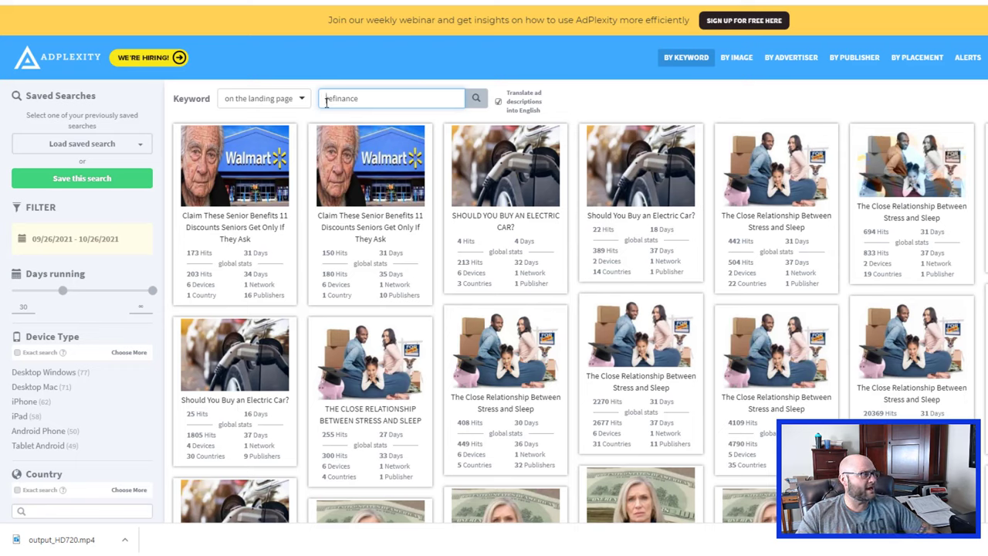
double_click(340, 99)
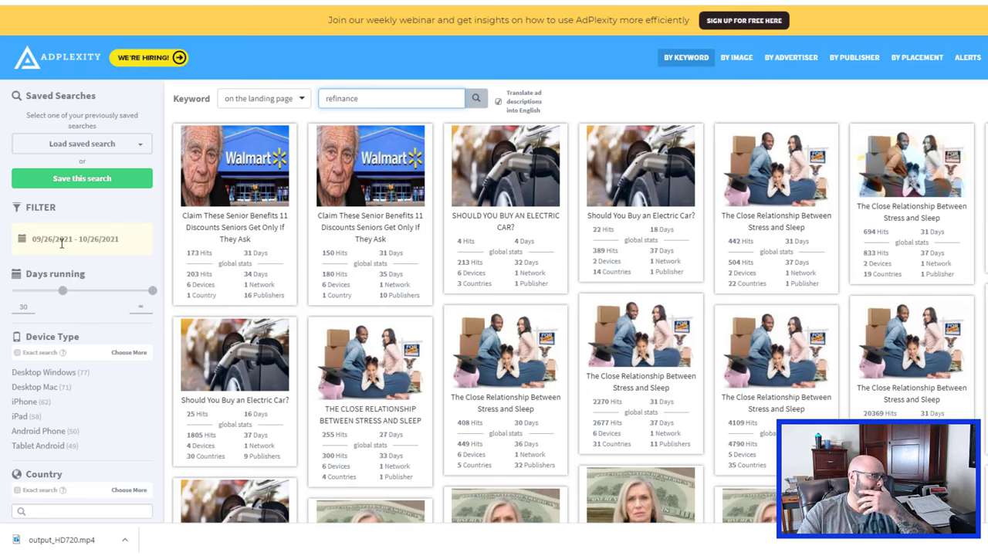
mouse_move(505, 165)
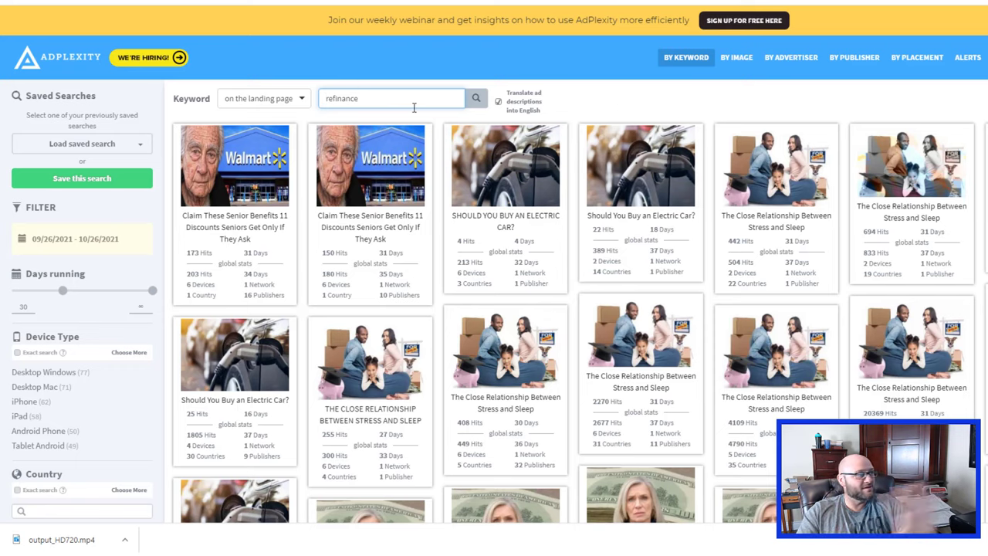
scroll("down", 3)
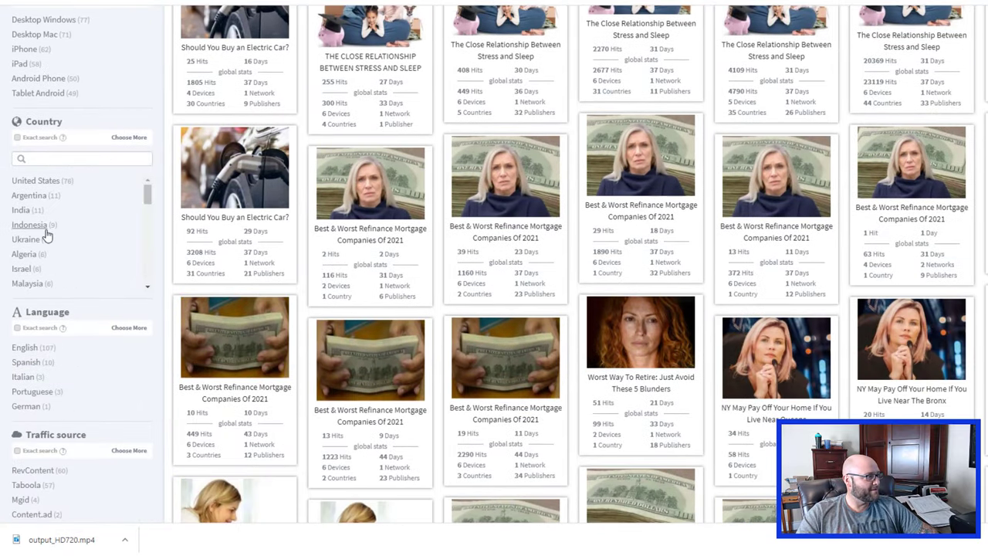
scroll("down", 3)
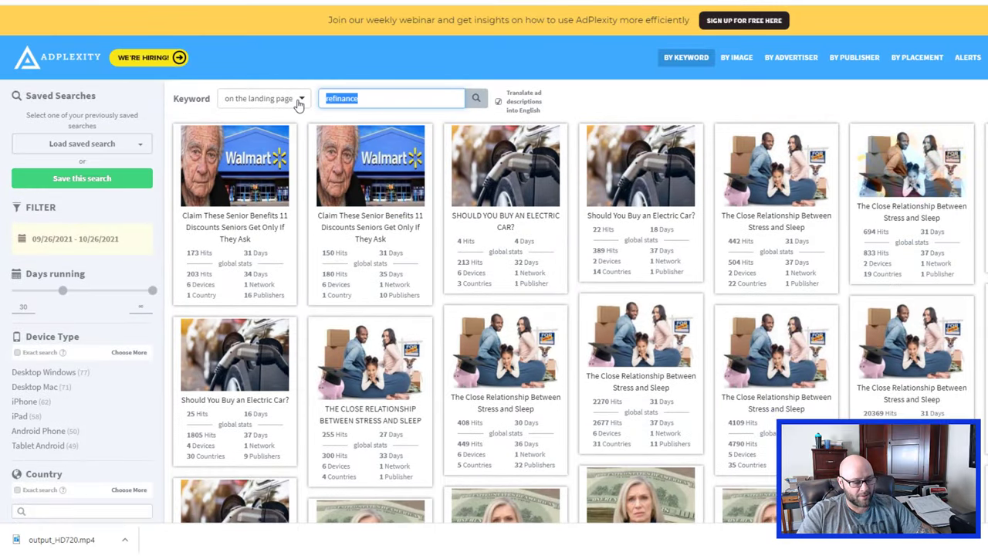
Search landing pages for 'keto' and adjust the minimum Days running slider
type("keto")
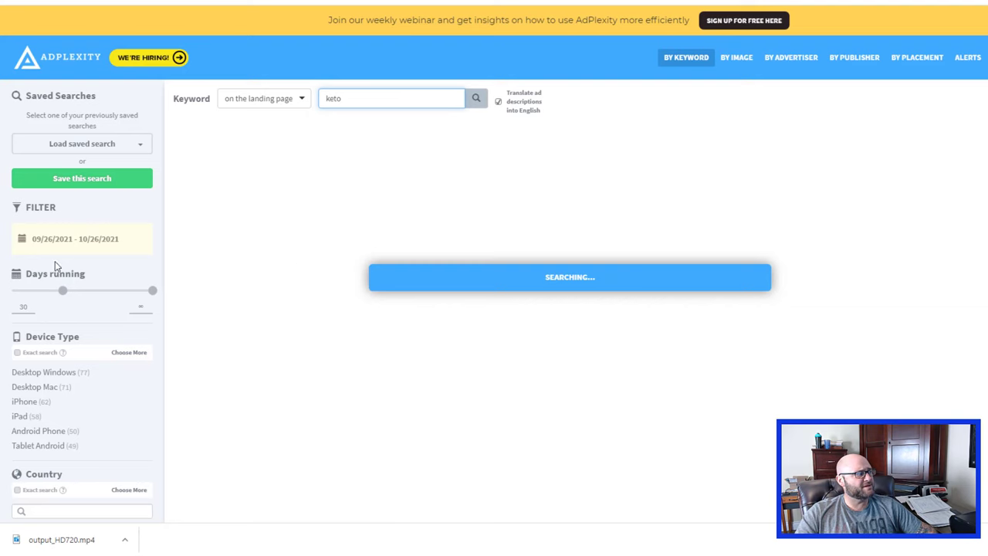
left_click_drag(62, 291, 50, 290)
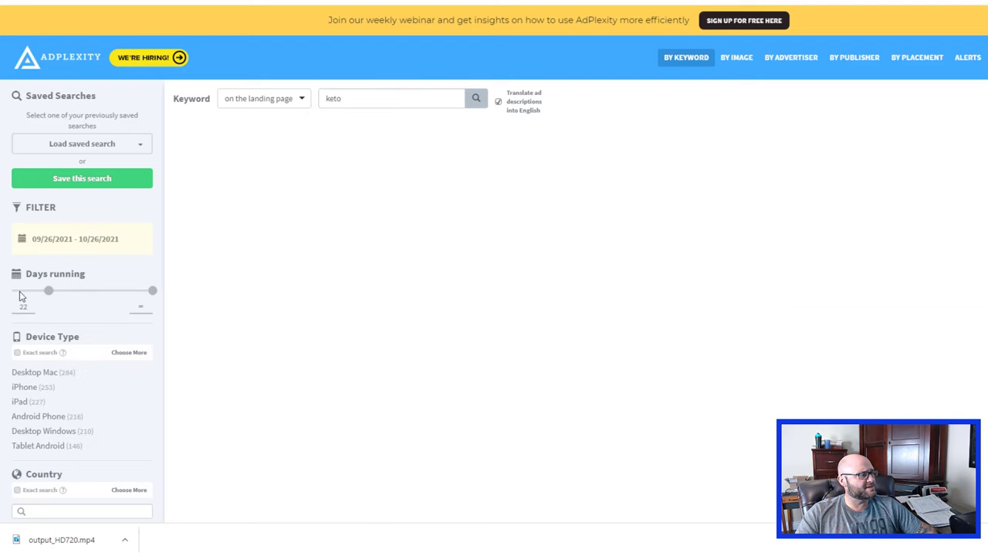
left_click_drag(49, 290, 63, 290)
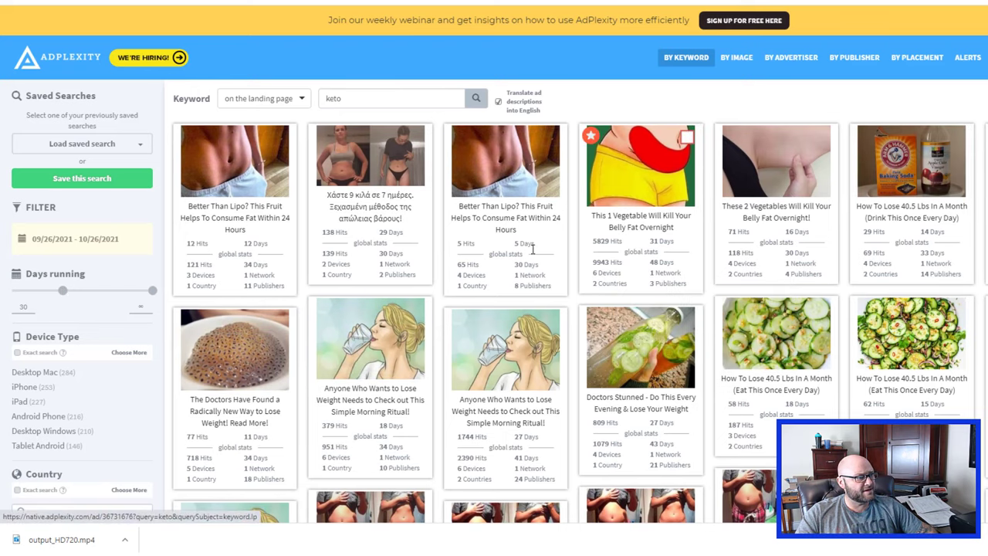
scroll("down", 3)
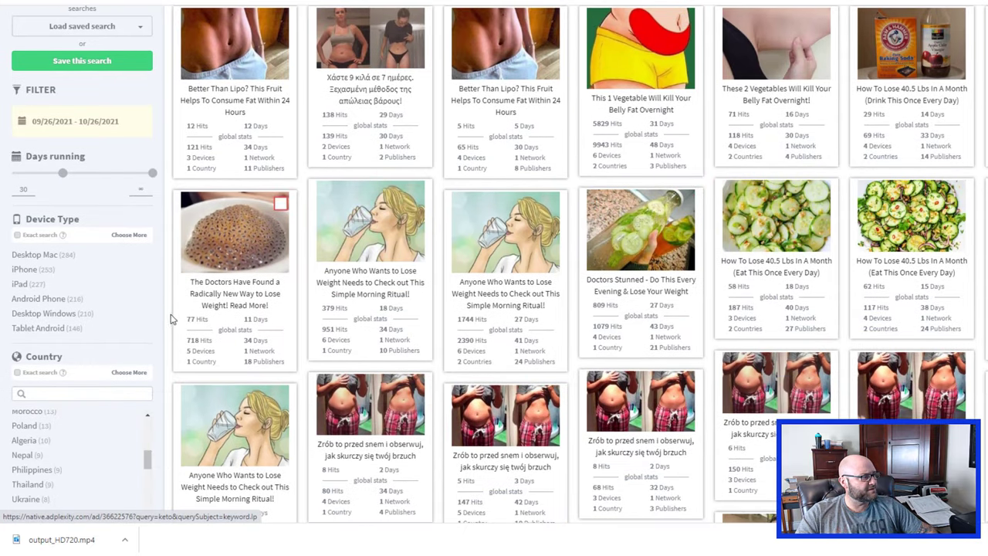
scroll("down", 3)
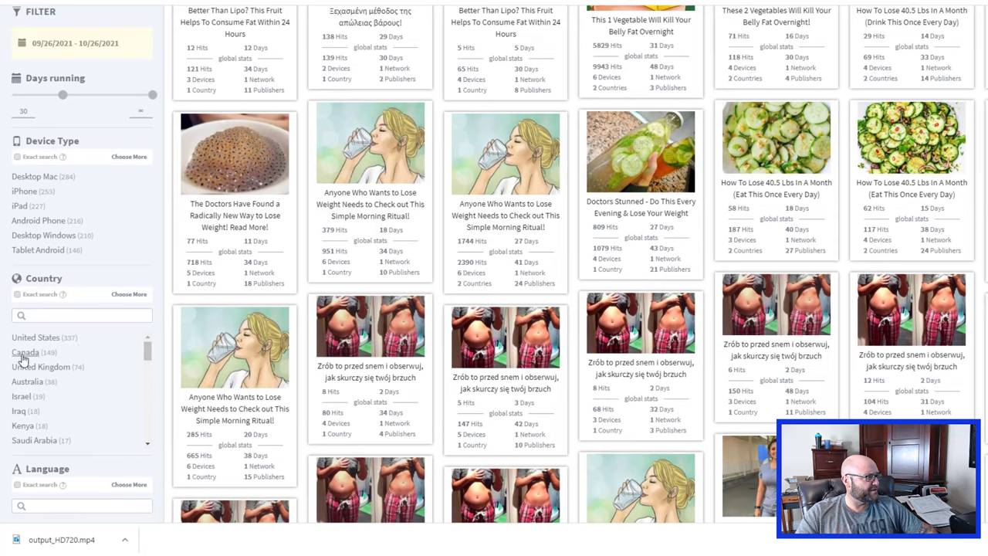
Filter the keto results to Canada and review the matching ads
left_click(25, 351)
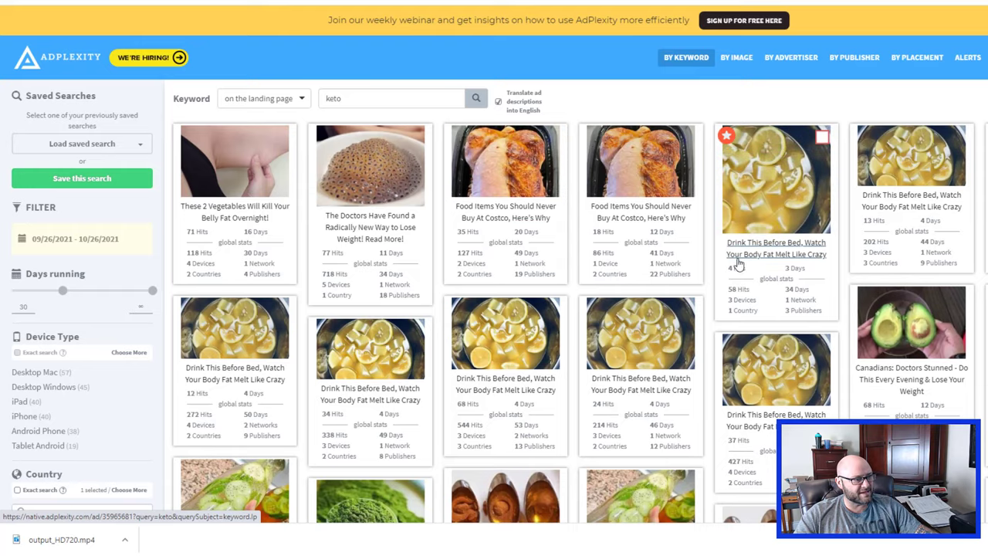
scroll("down", 3)
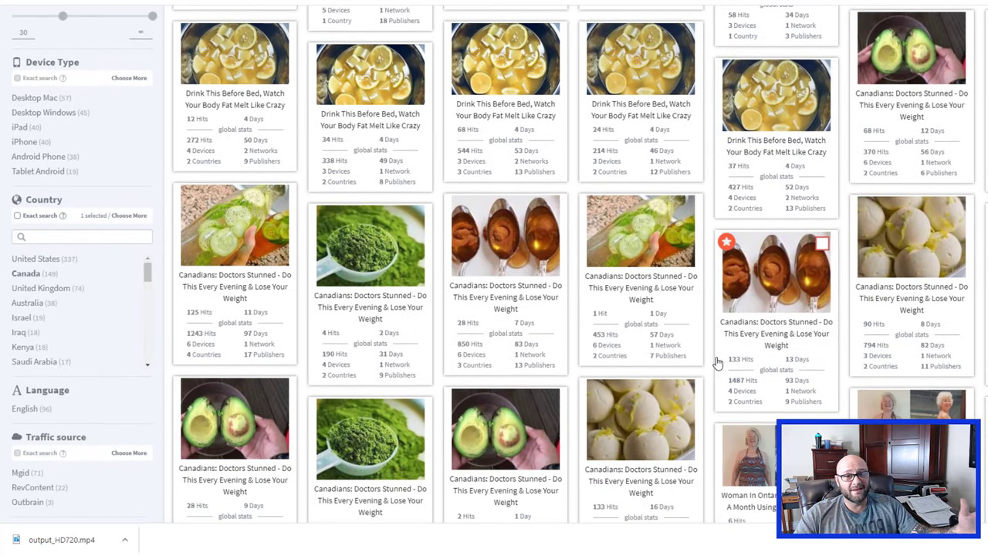
scroll("up", 3)
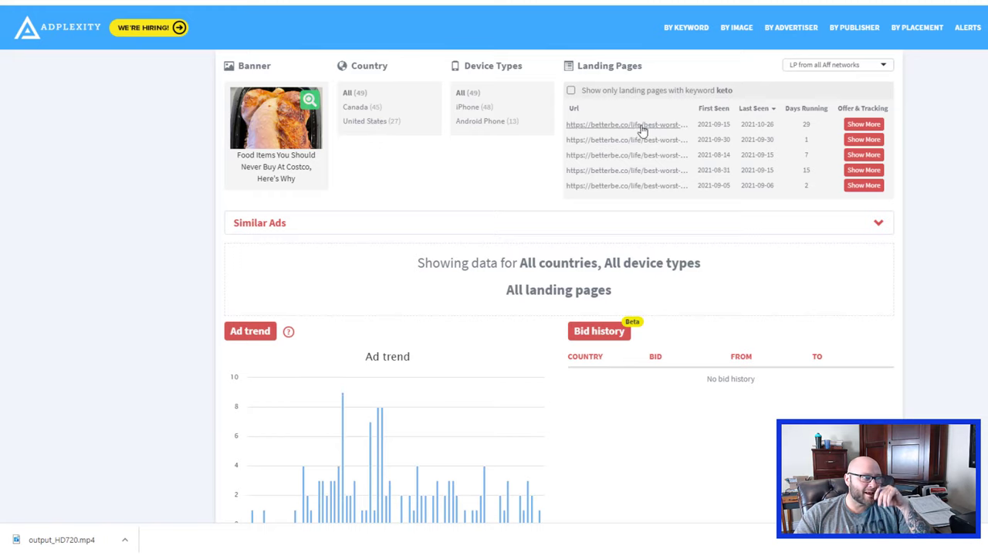
Review the Costco food-items ad's trend, week trend, device type and publisher charts
scroll("down", 3)
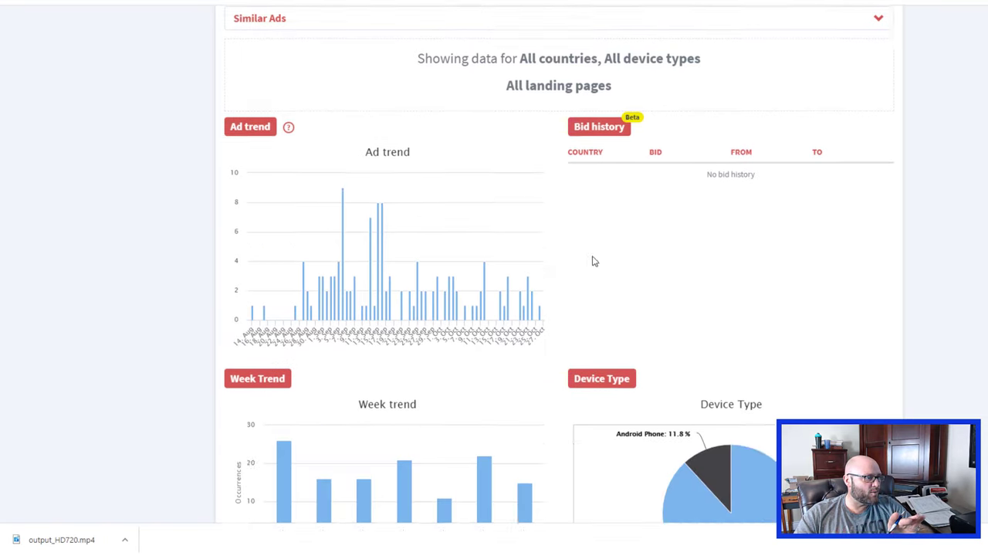
scroll("down", 3)
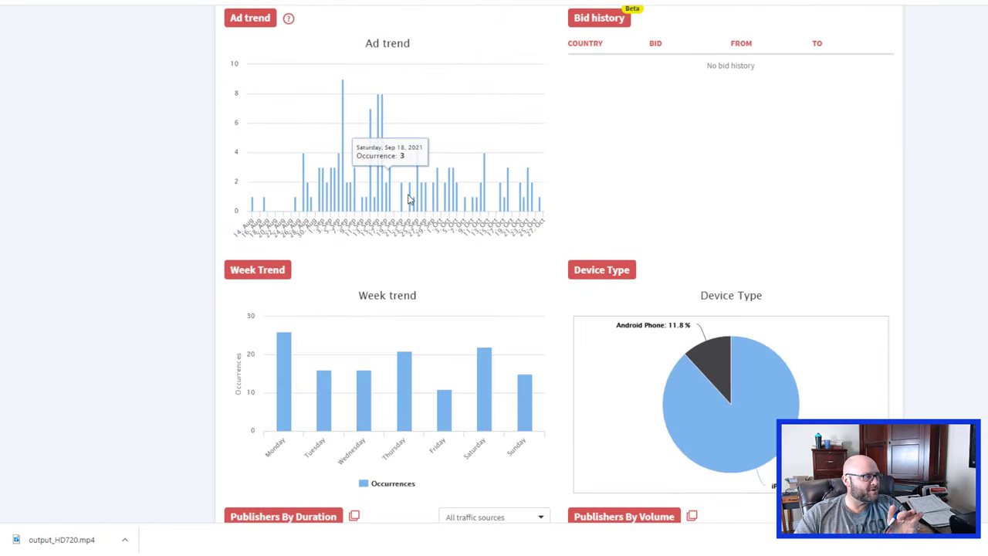
mouse_move(383, 202)
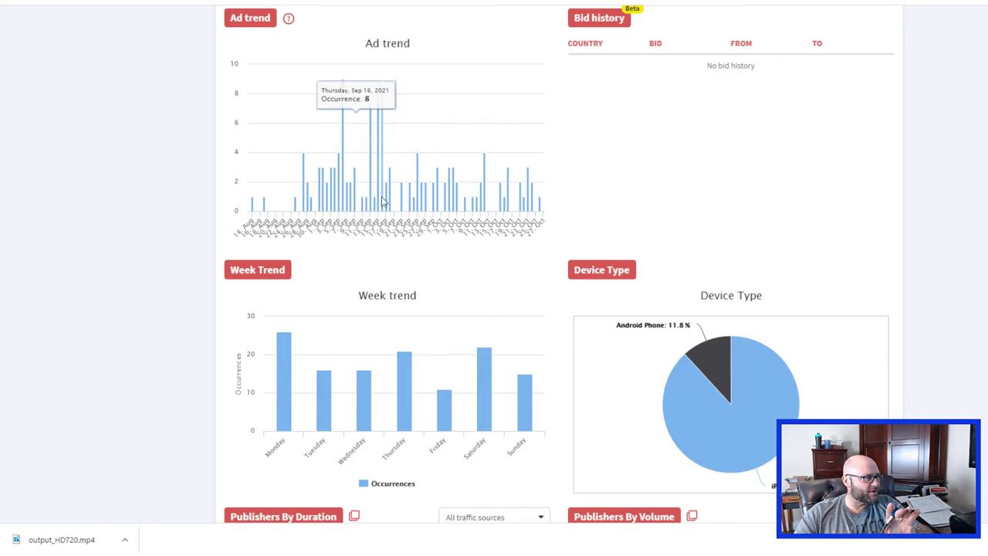
mouse_move(326, 204)
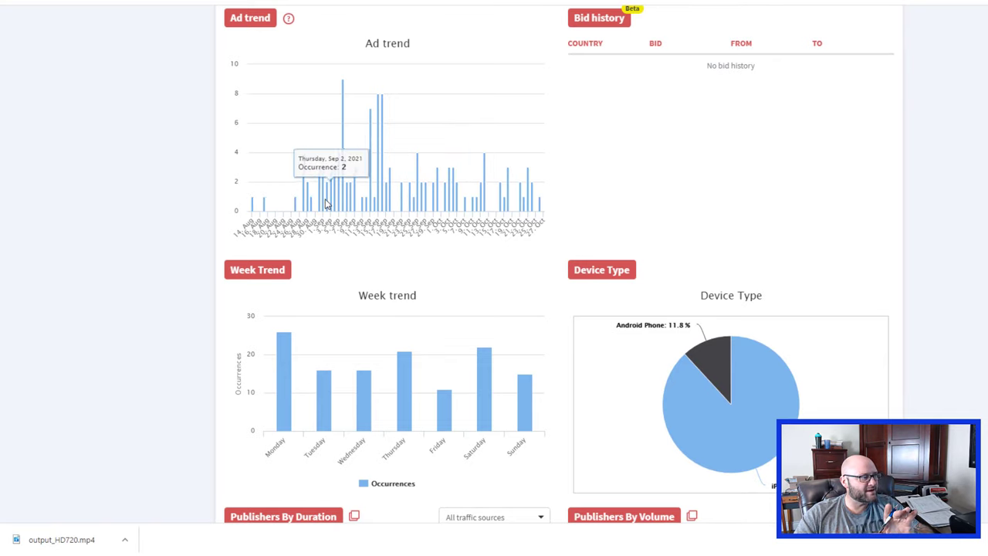
mouse_move(527, 202)
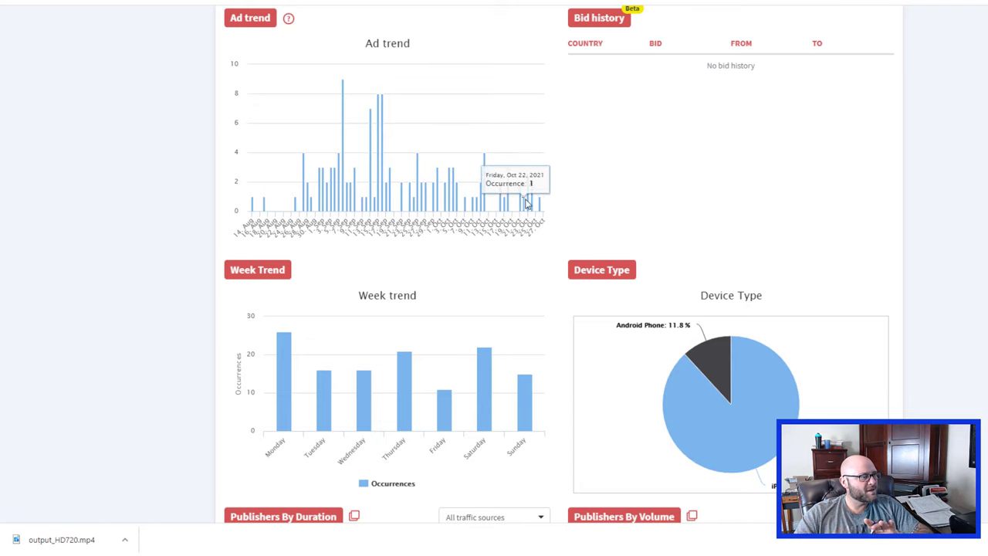
scroll("down", 3)
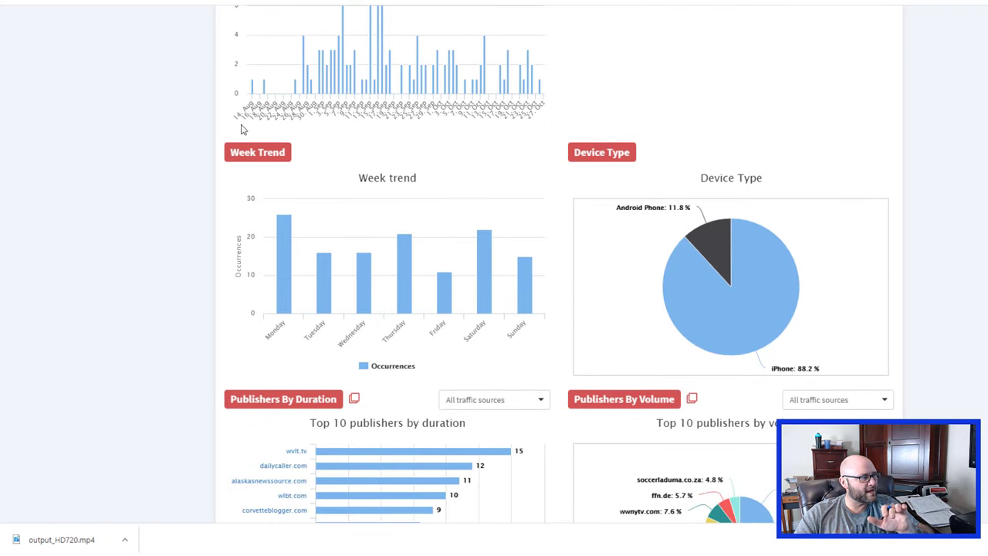
mouse_move(301, 115)
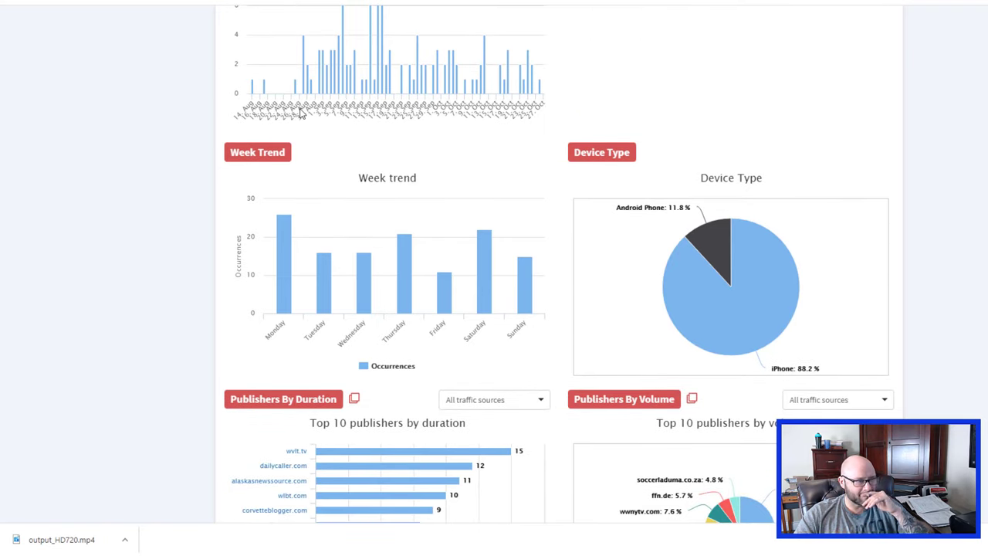
mouse_move(750, 306)
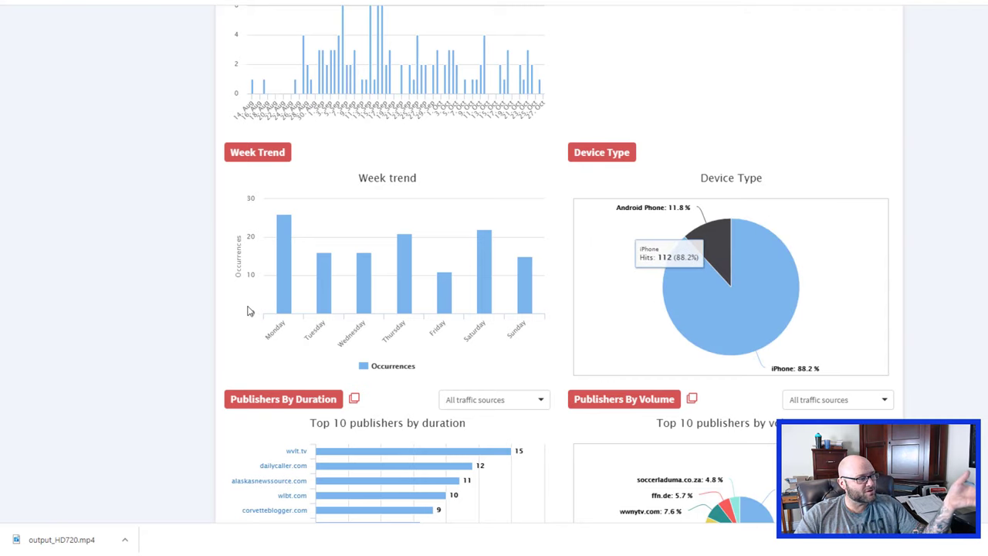
scroll("down", 3)
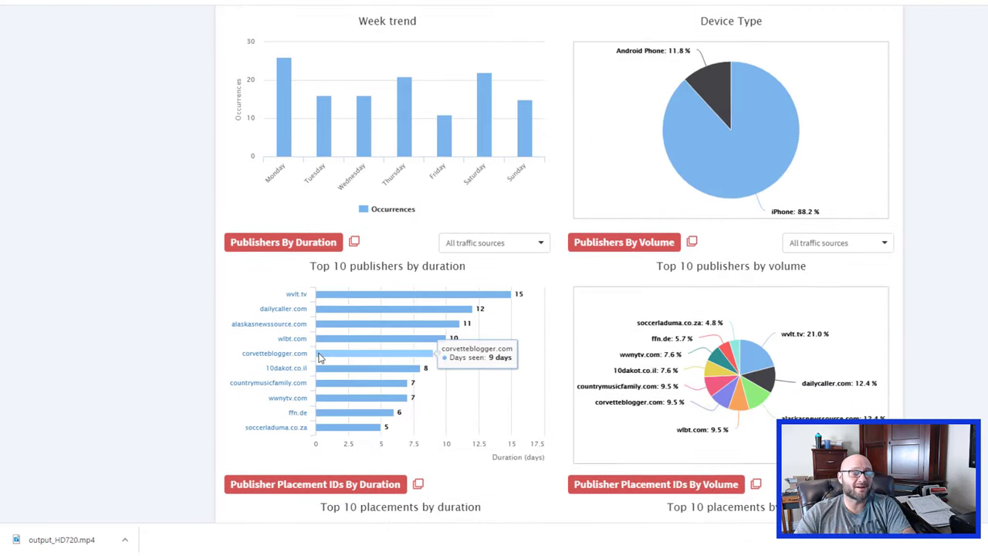
scroll("down", 3)
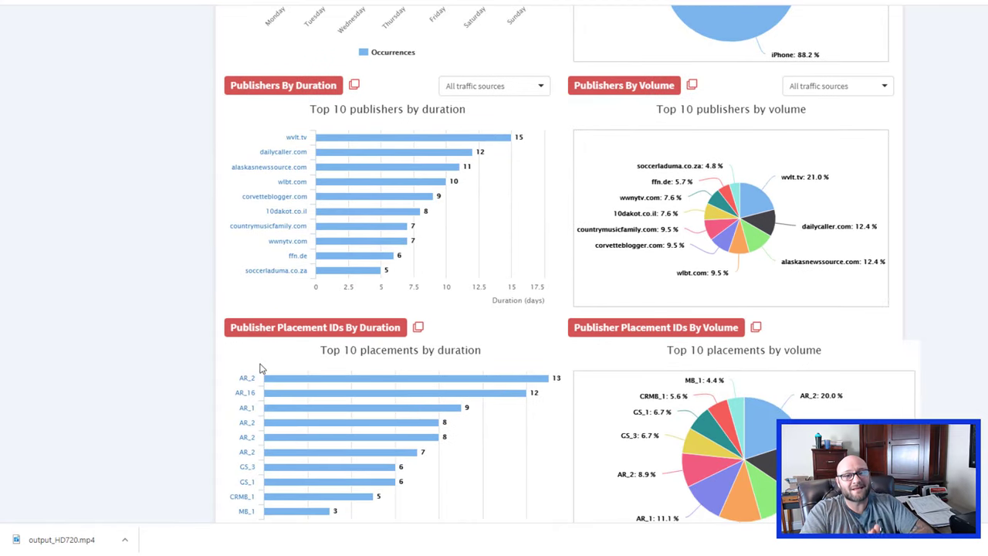
scroll("up", 3)
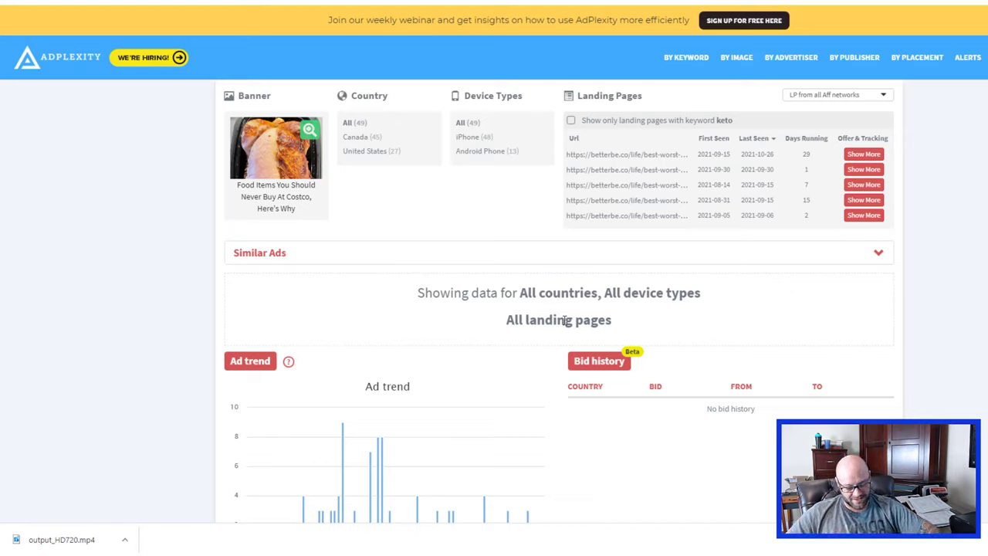
mouse_move(409, 206)
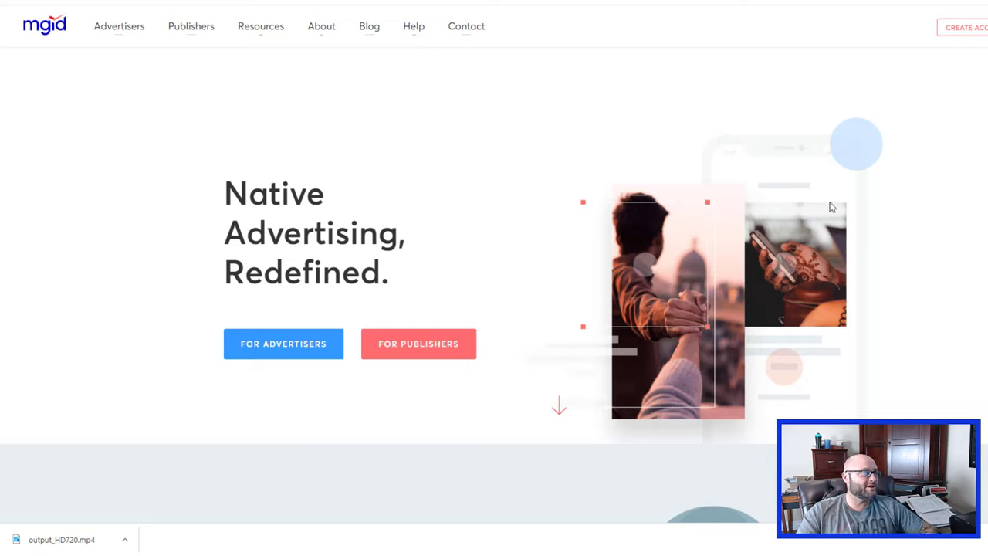
mouse_move(163, 218)
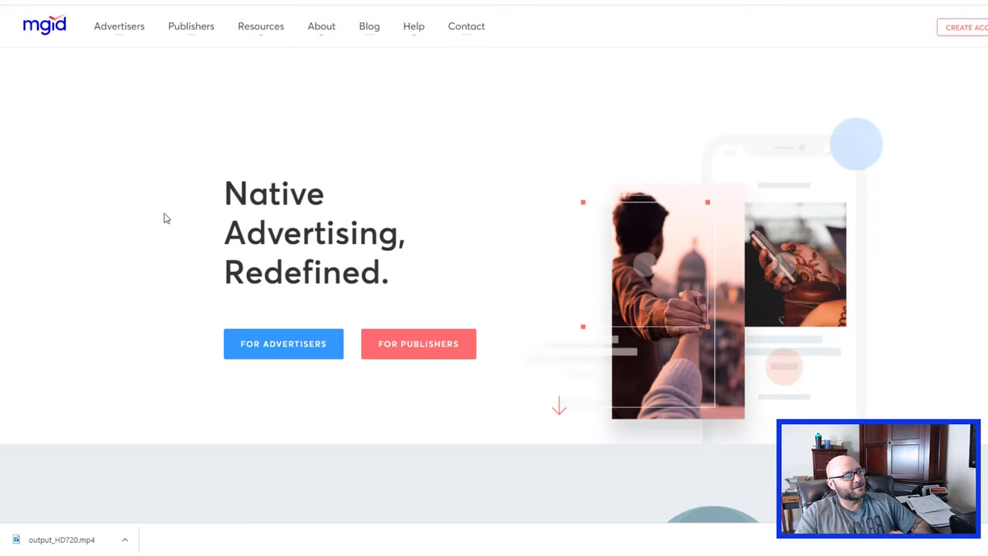
scroll("down", 3)
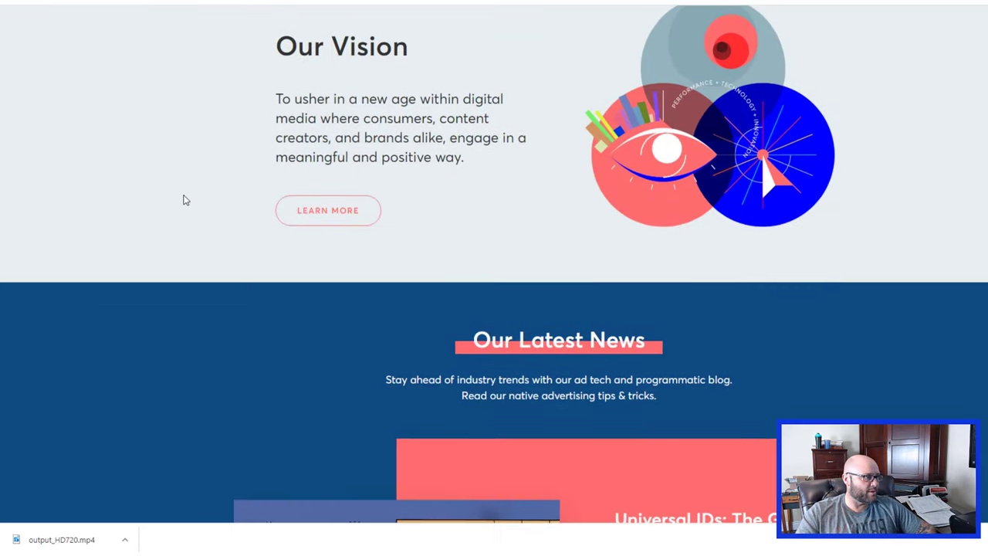
scroll("down", 3)
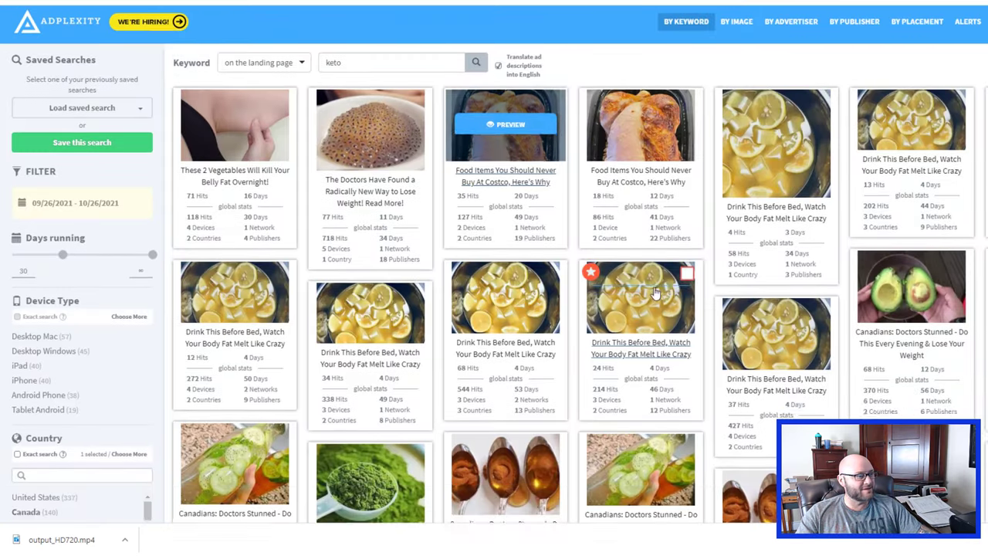
Open the 'Canadians: Doctors Stunned' ad's landing page and highlight its article headline
scroll("down", 3)
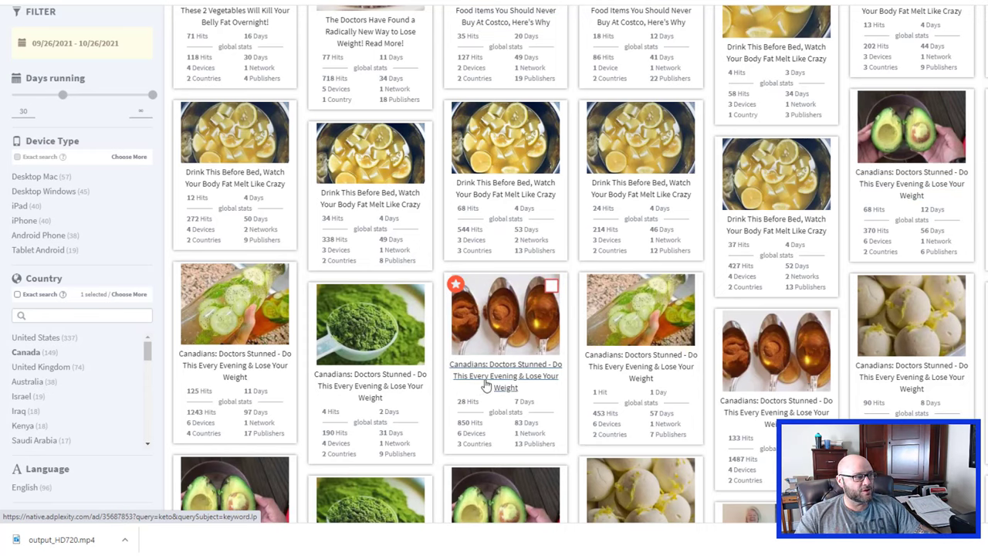
mouse_move(770, 417)
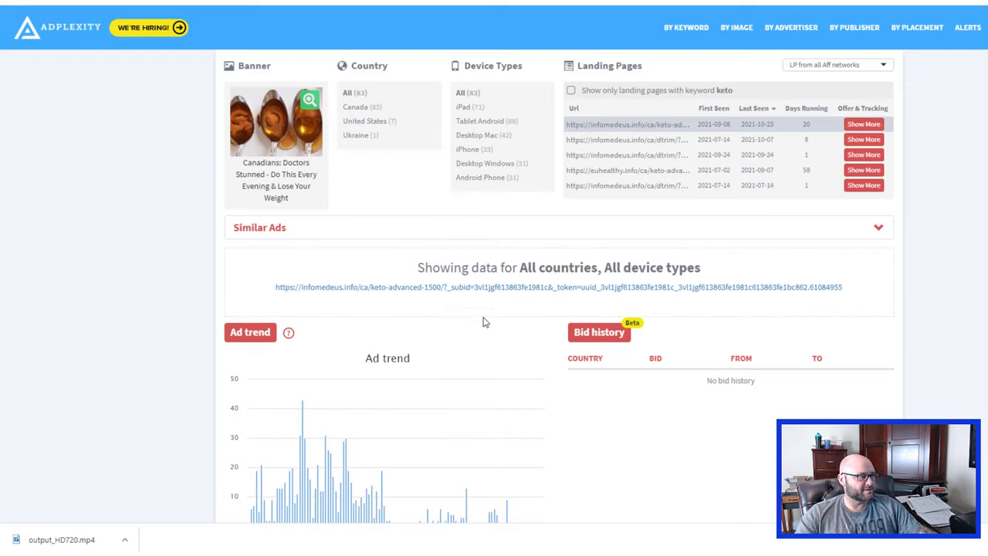
left_click(558, 286)
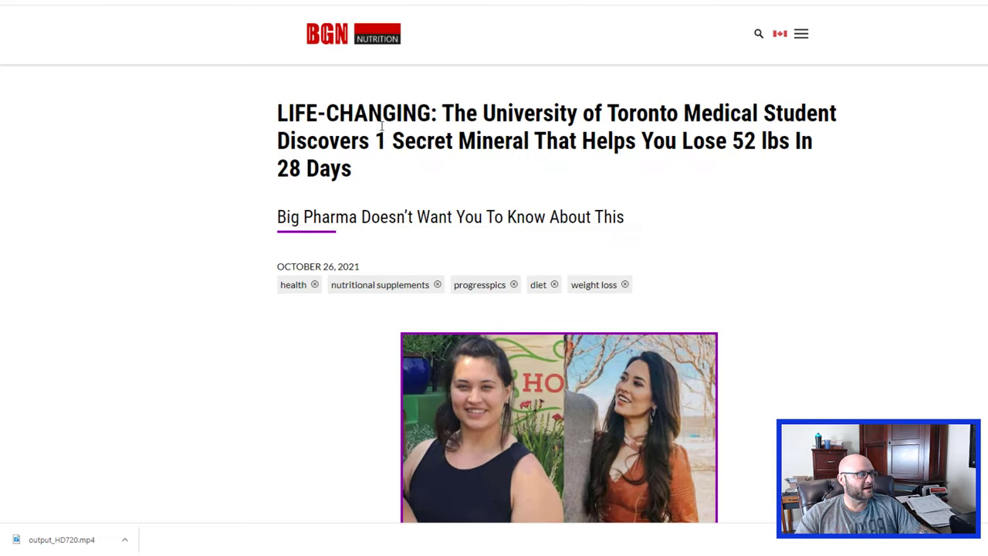
left_click_drag(383, 113, 636, 141)
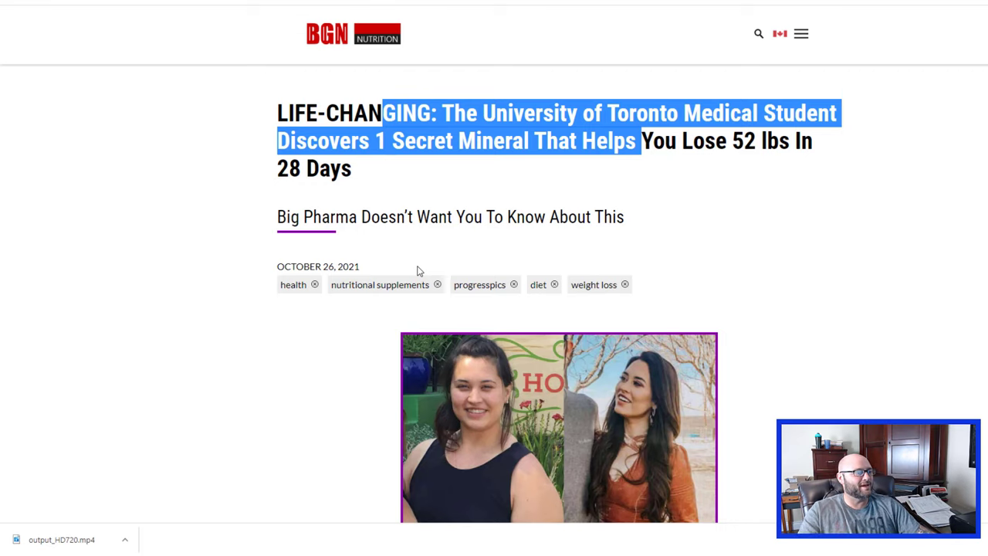
Return to the Costco food-items ad details from the results
scroll("down", 3)
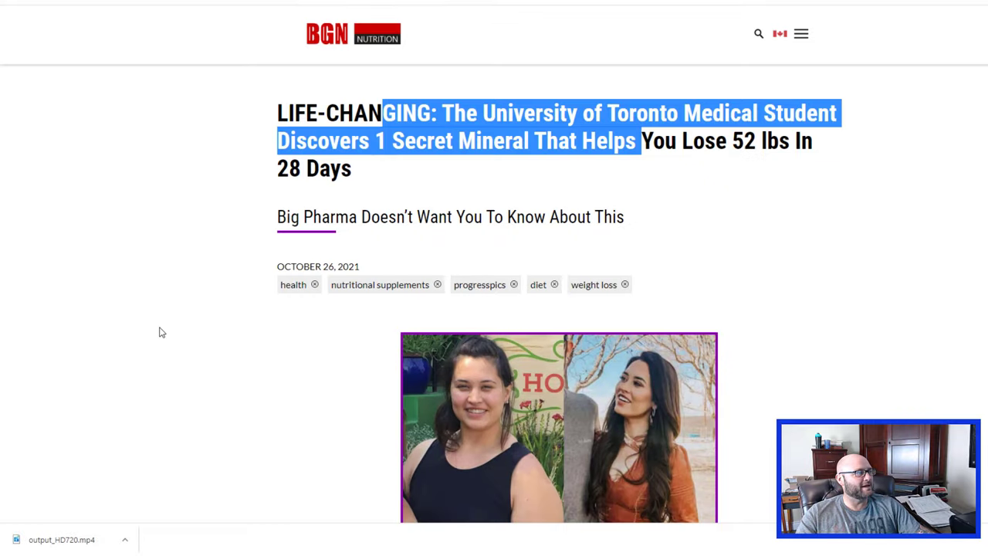
left_click(455, 167)
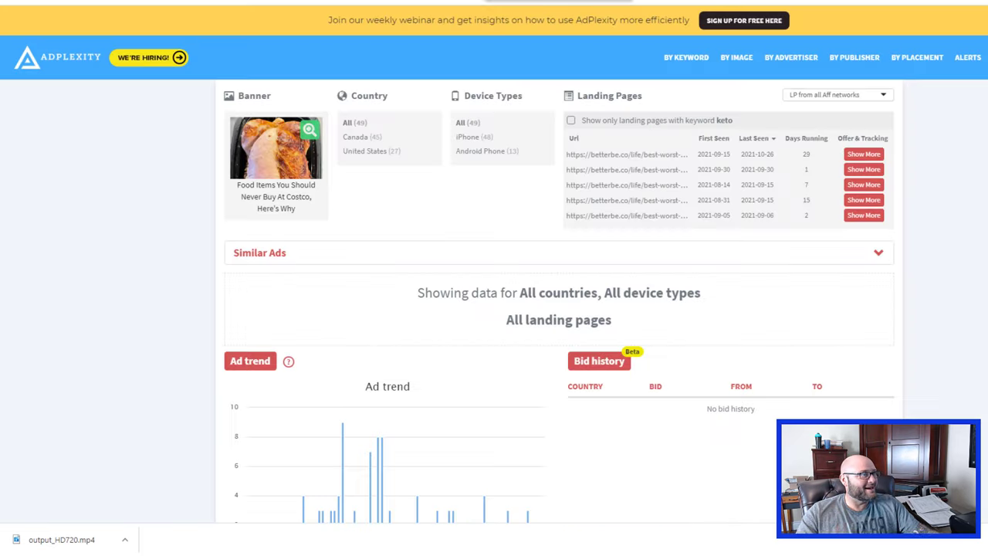
mouse_move(494, 171)
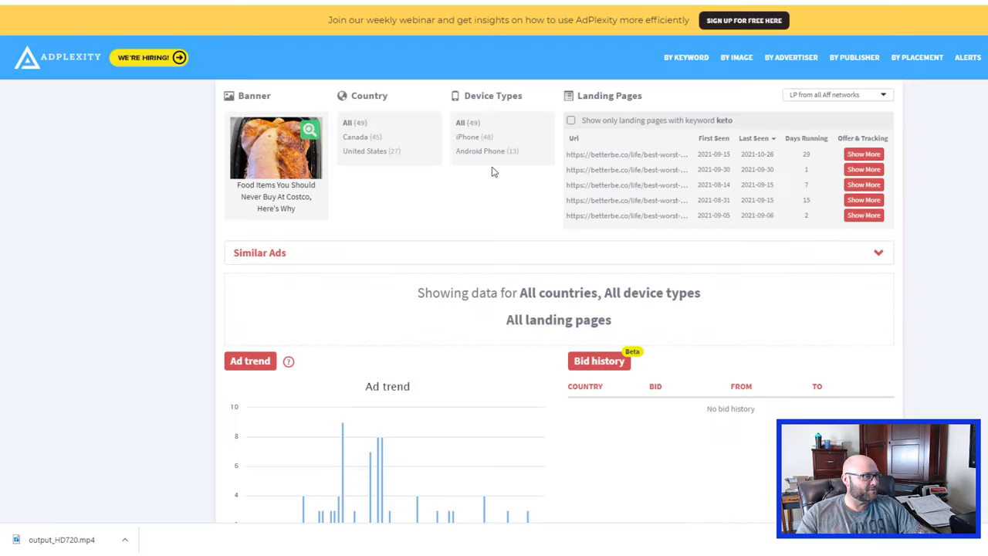
mouse_move(462, 241)
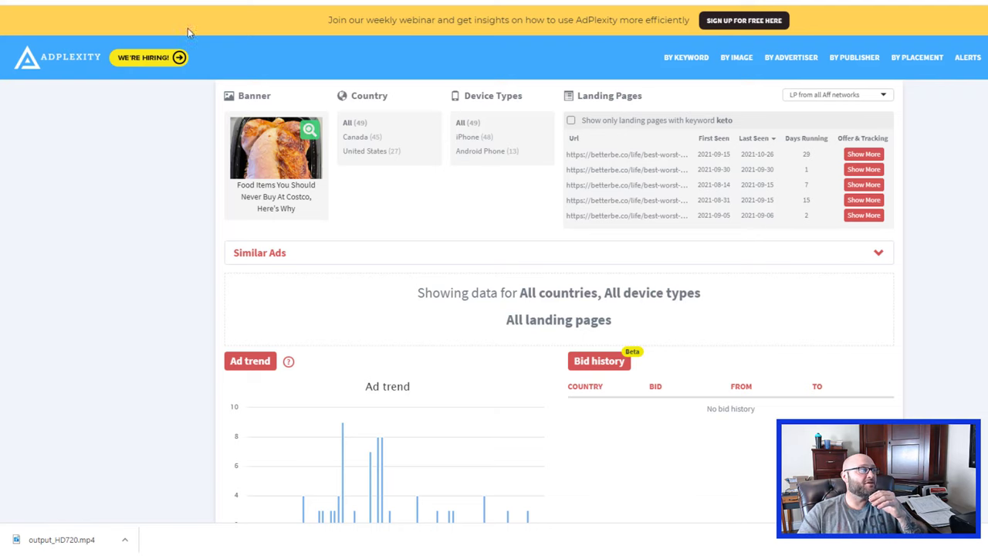
mouse_move(62, 60)
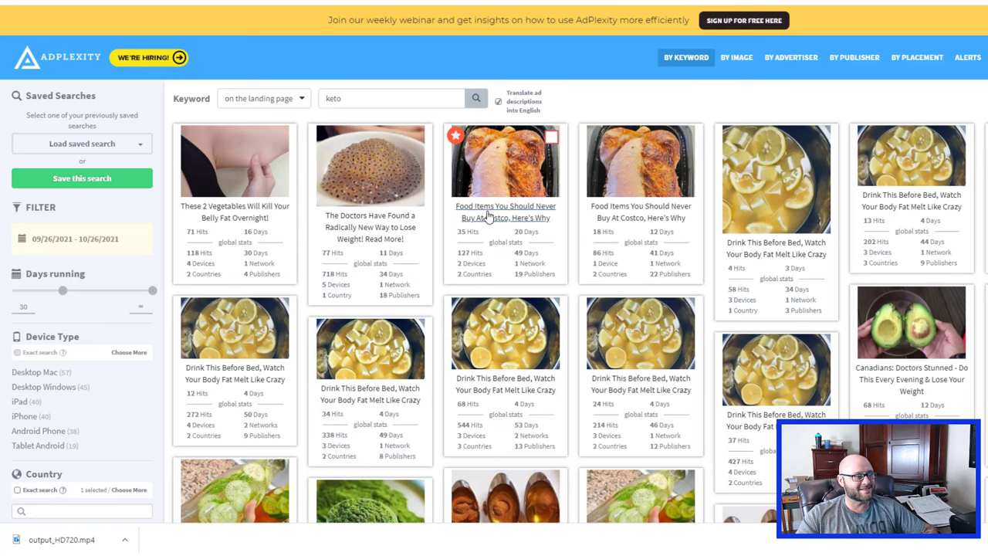
mouse_move(488, 211)
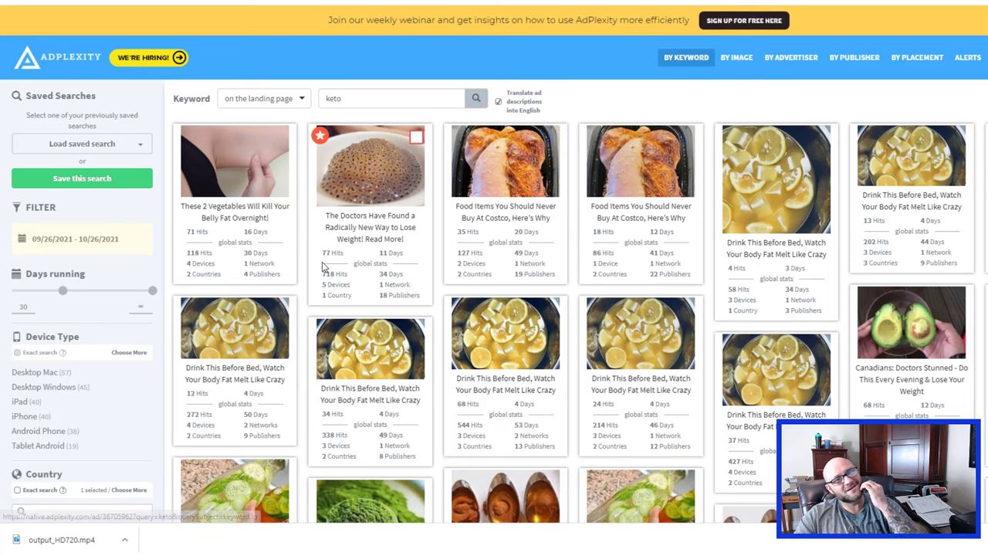
mouse_move(235, 327)
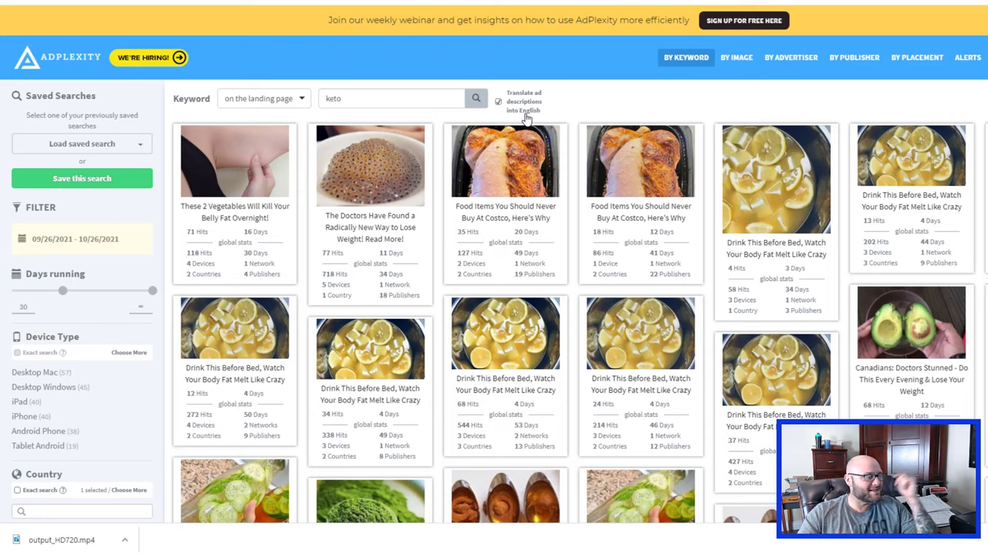
mouse_move(555, 99)
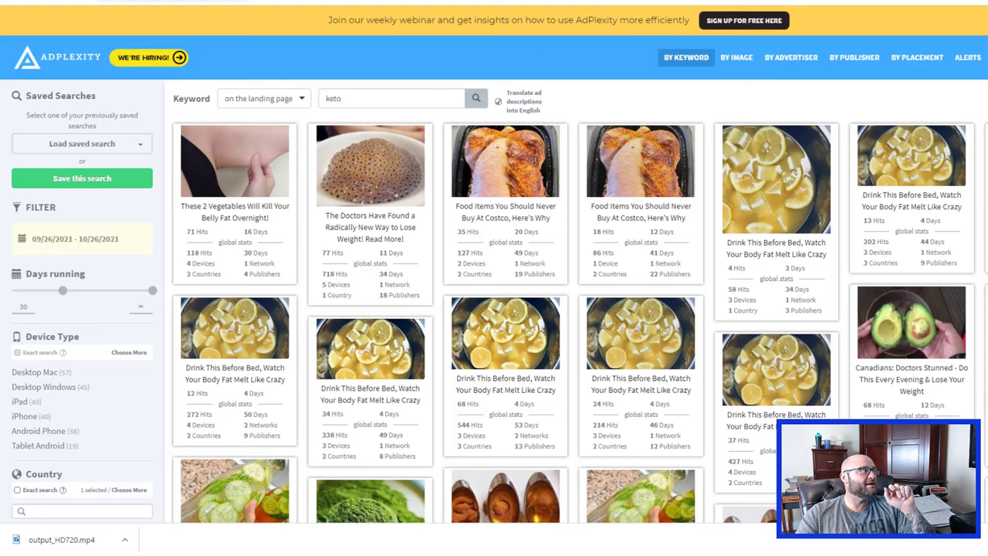
Go back to the keto By Keyword search results grid
left_click(358, 99)
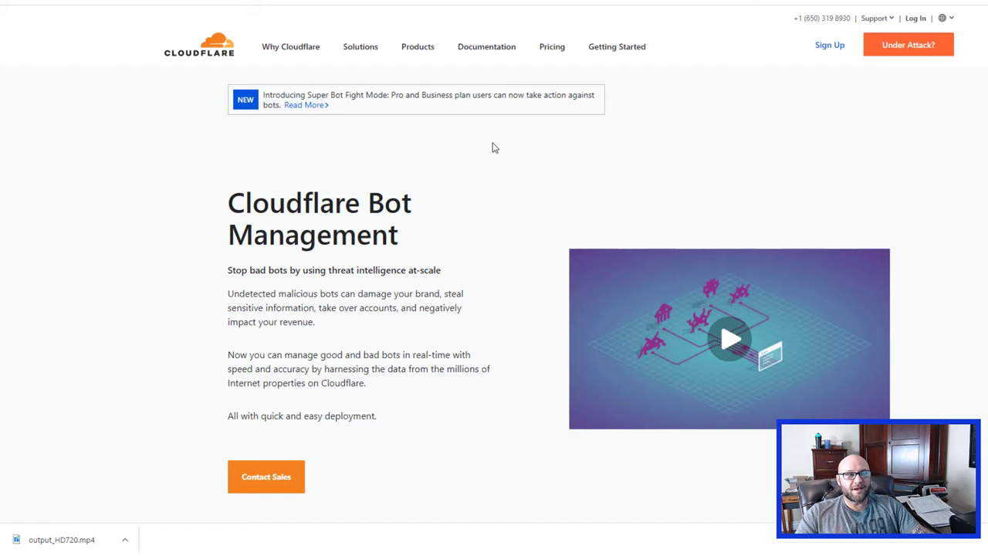
scroll("down", 3)
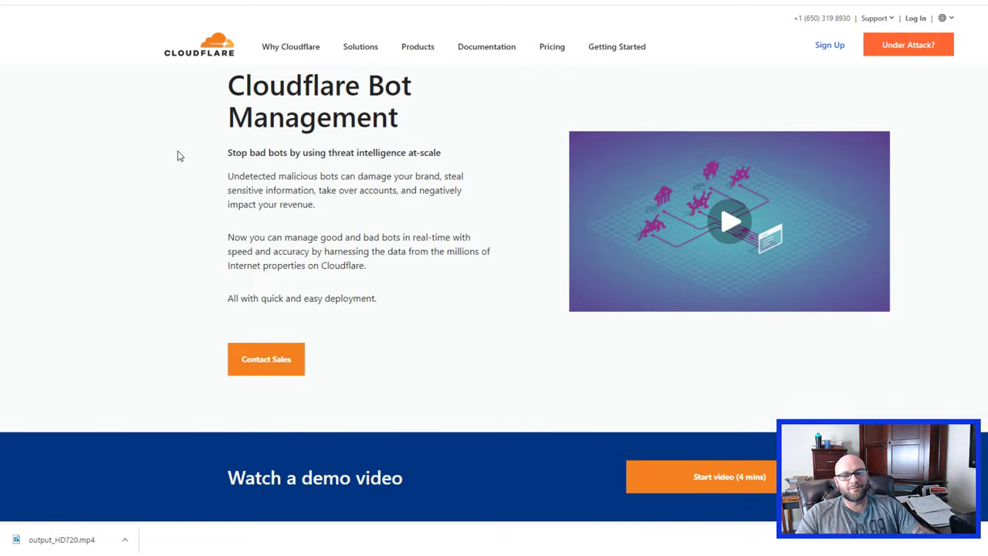
scroll("down", 3)
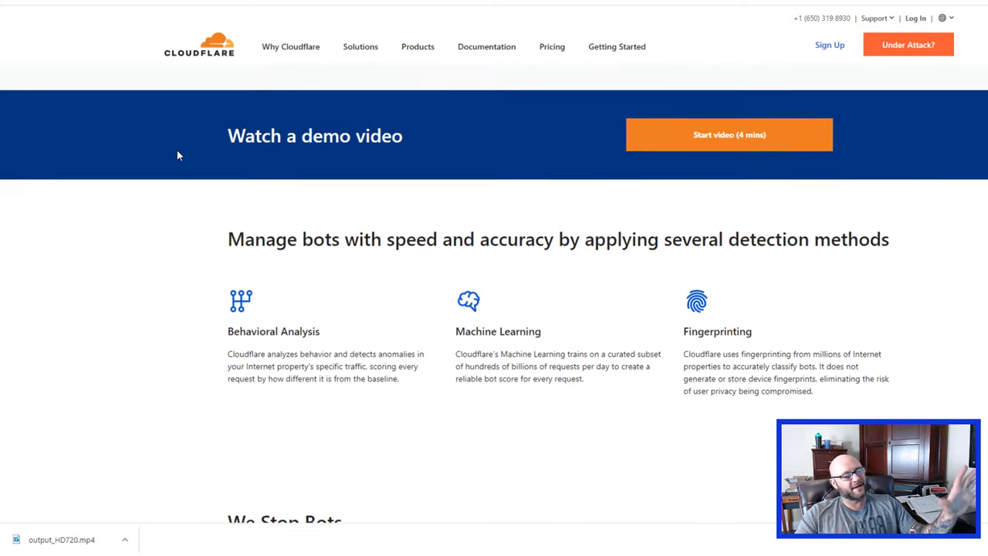
scroll("down", 3)
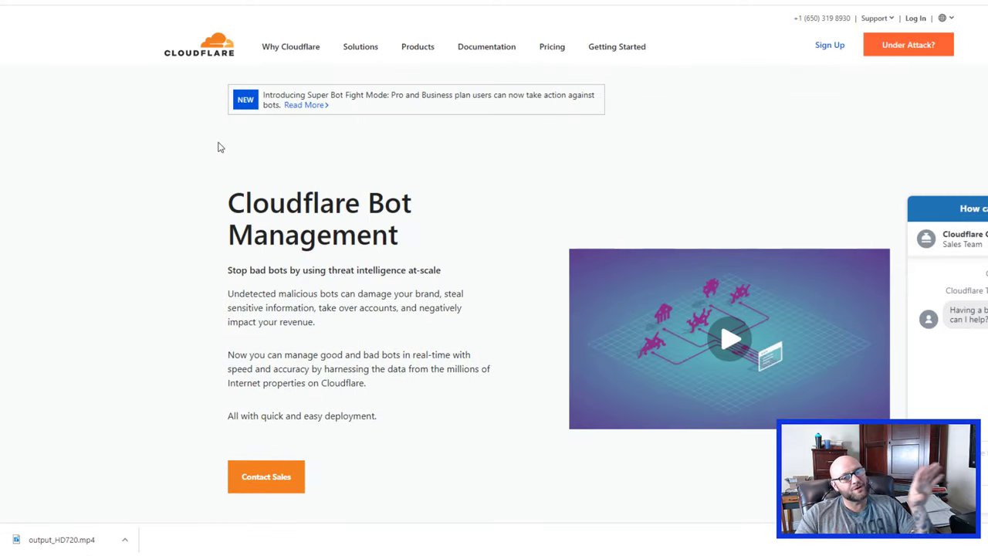
scroll("down", 3)
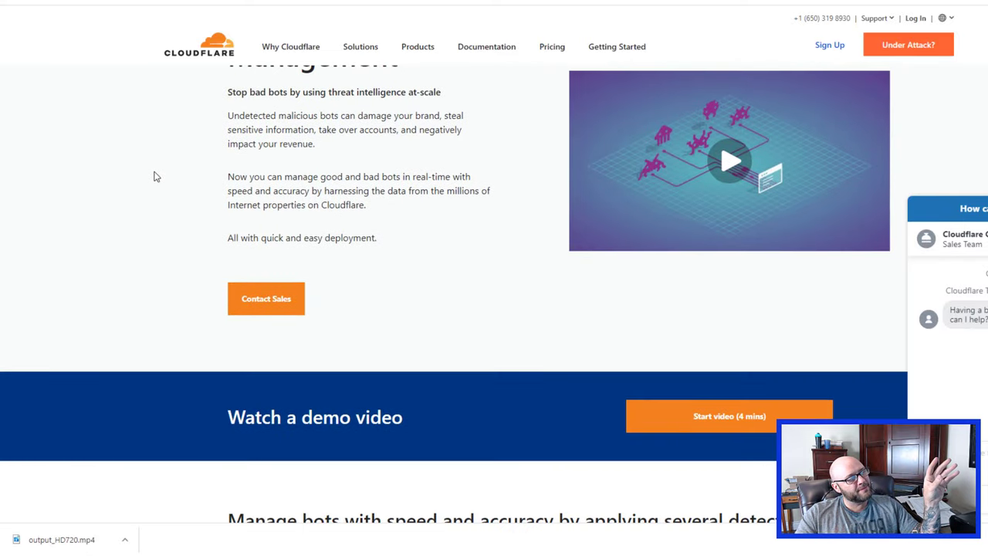
scroll("up", 3)
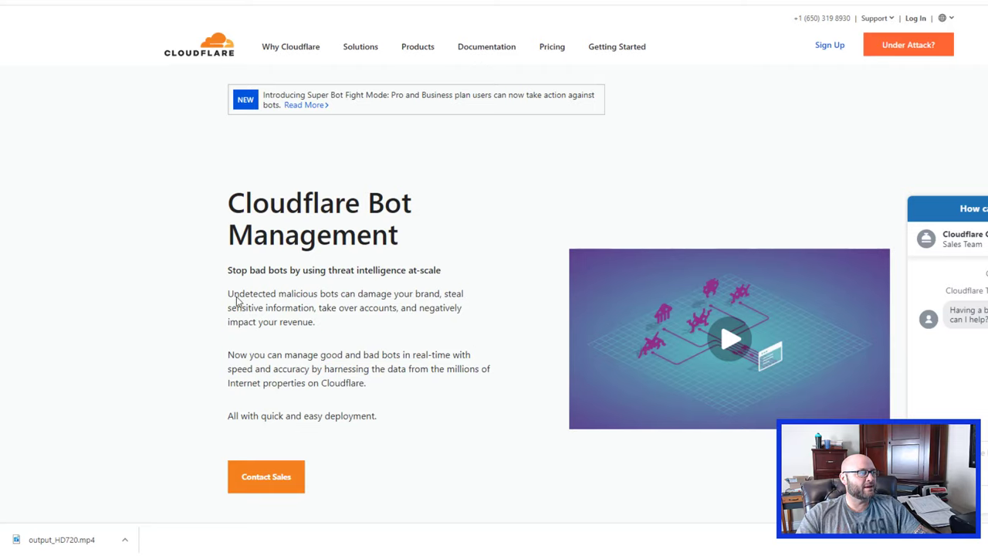
left_click_drag(249, 293, 409, 293)
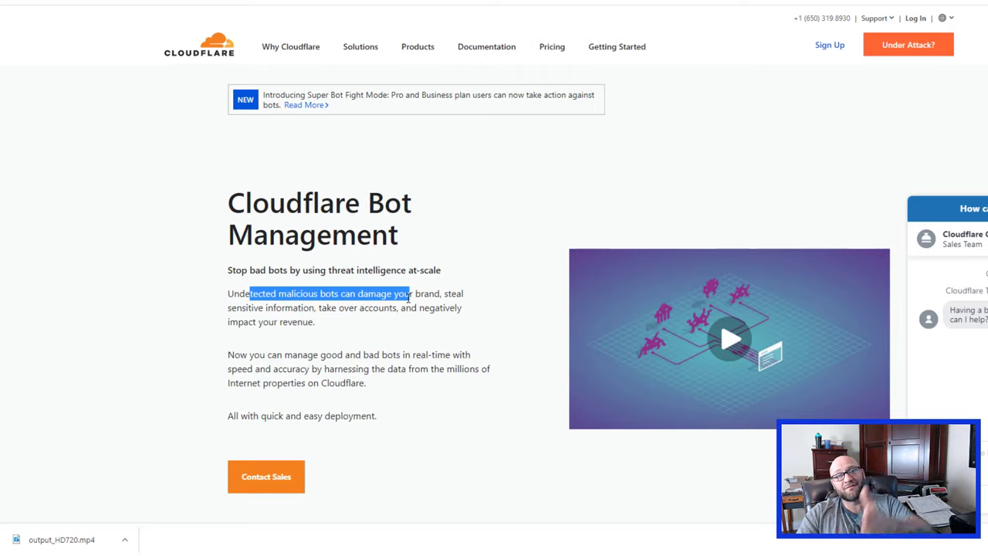
mouse_move(260, 346)
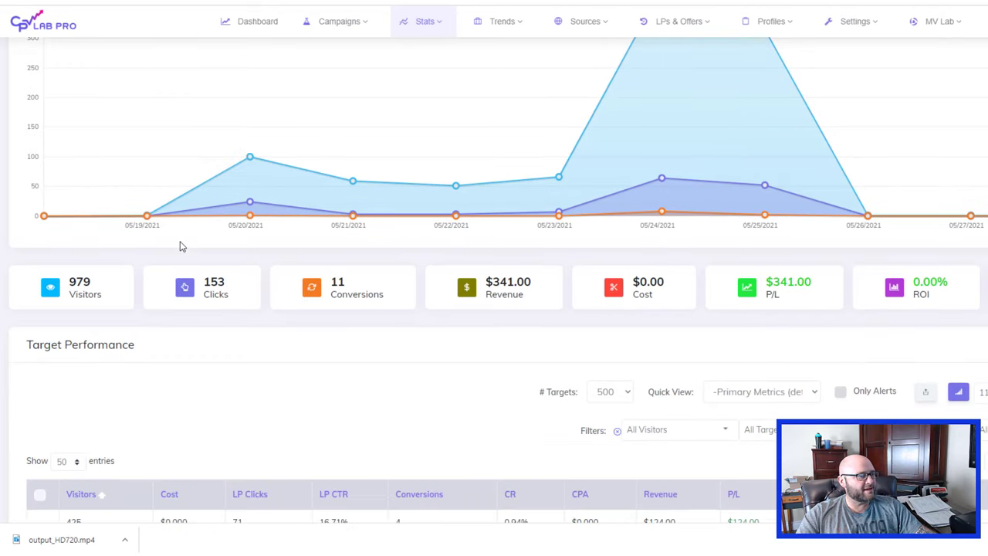
scroll("down", 3)
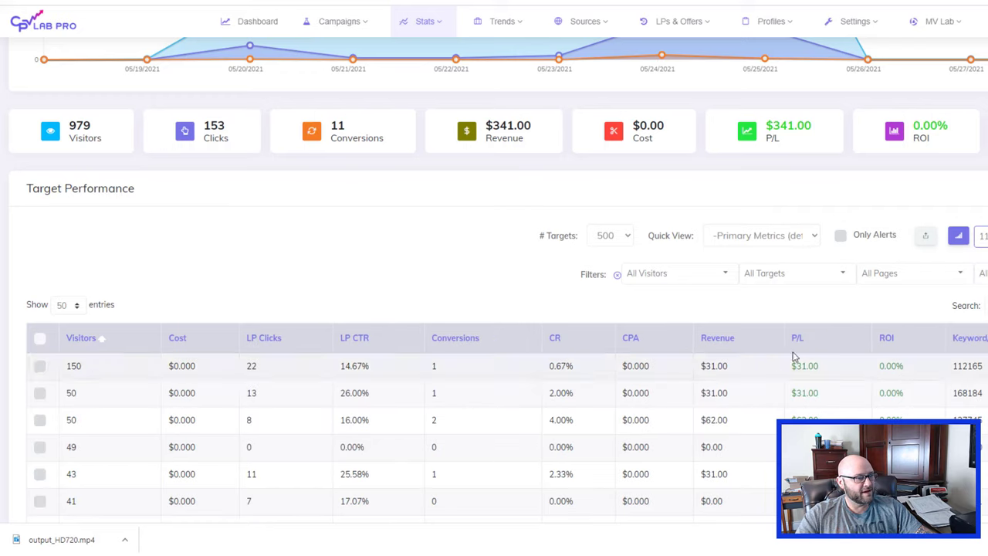
double_click(966, 364)
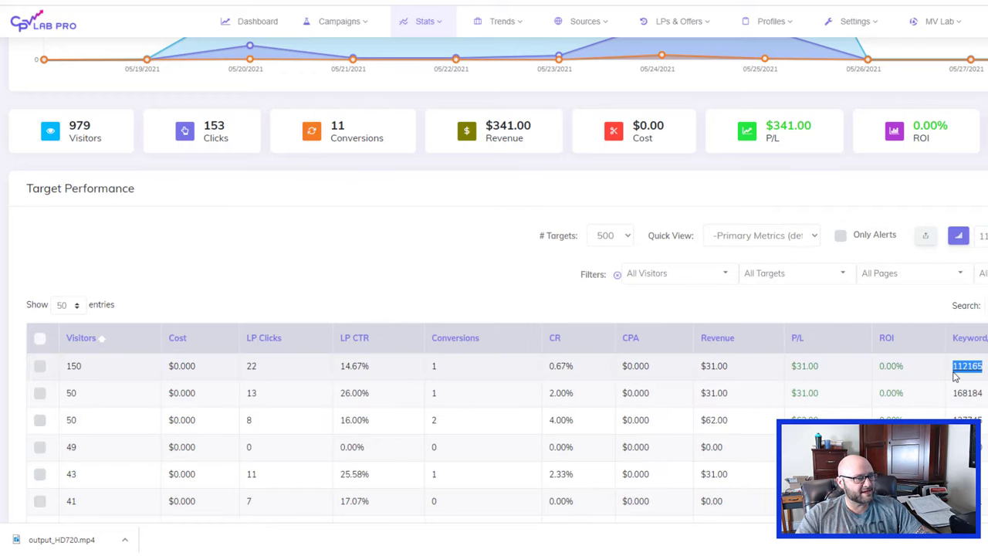
scroll("down", 3)
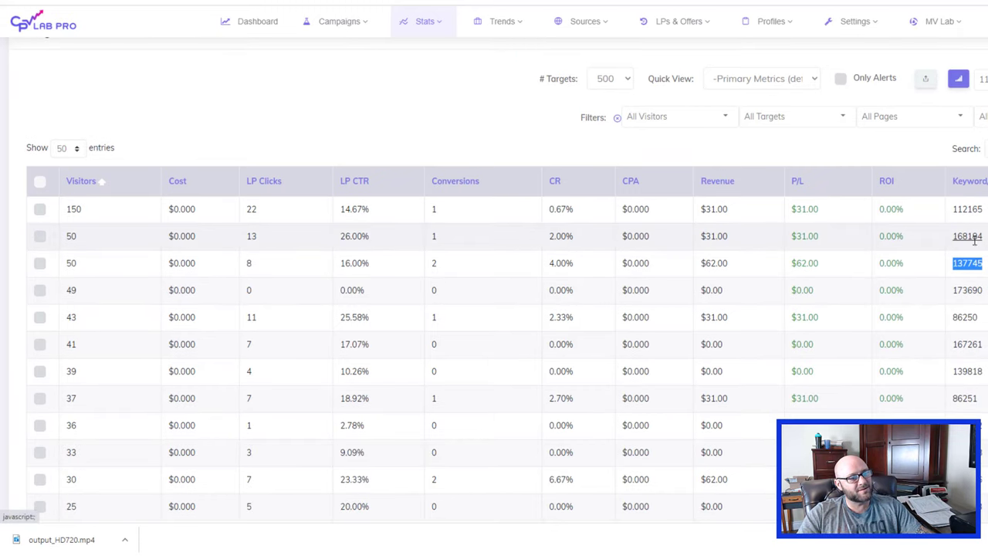
scroll("down", 3)
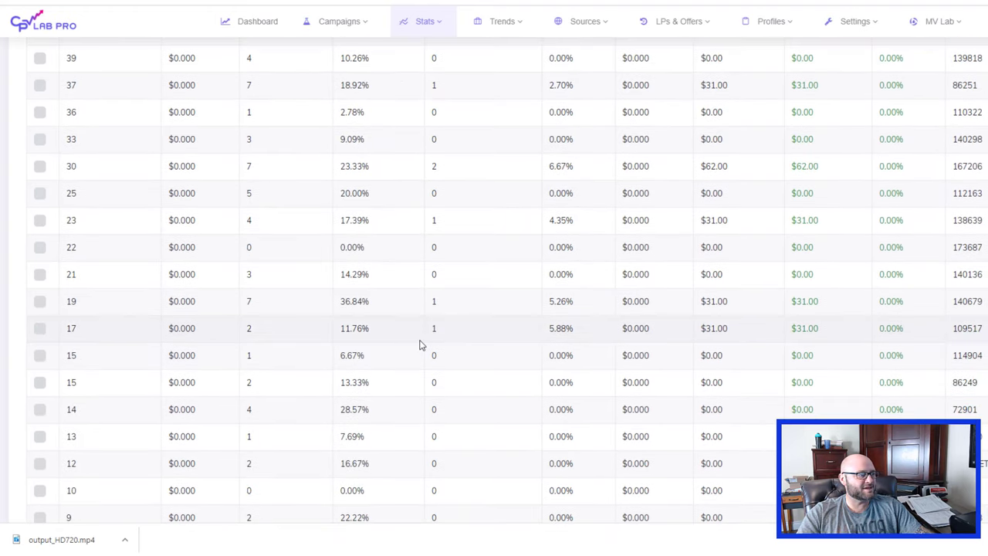
scroll("up", 3)
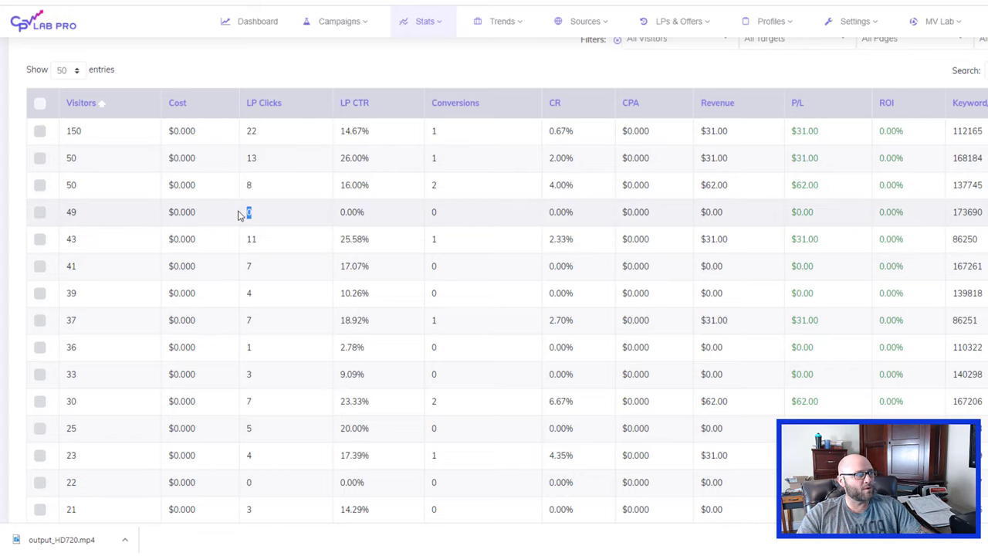
mouse_move(377, 223)
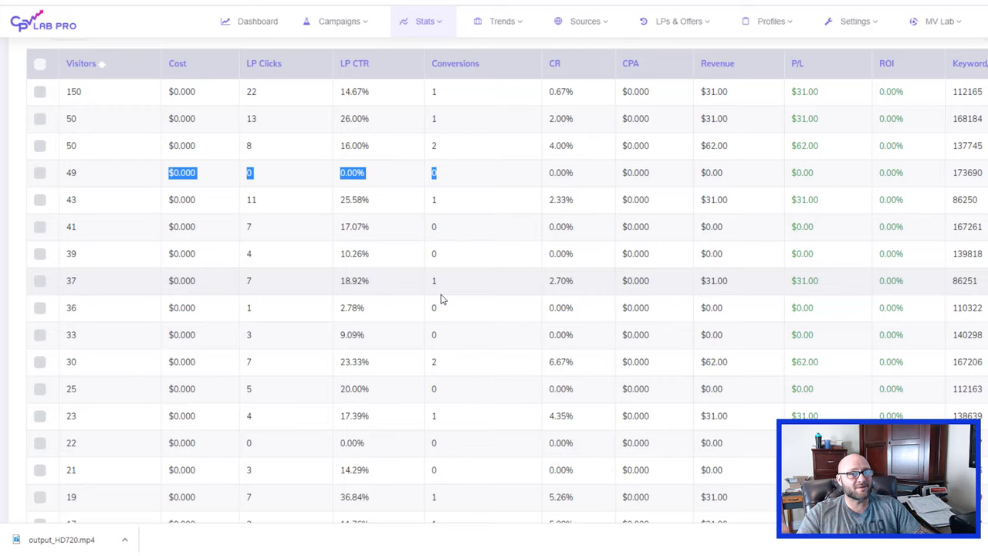
mouse_move(446, 299)
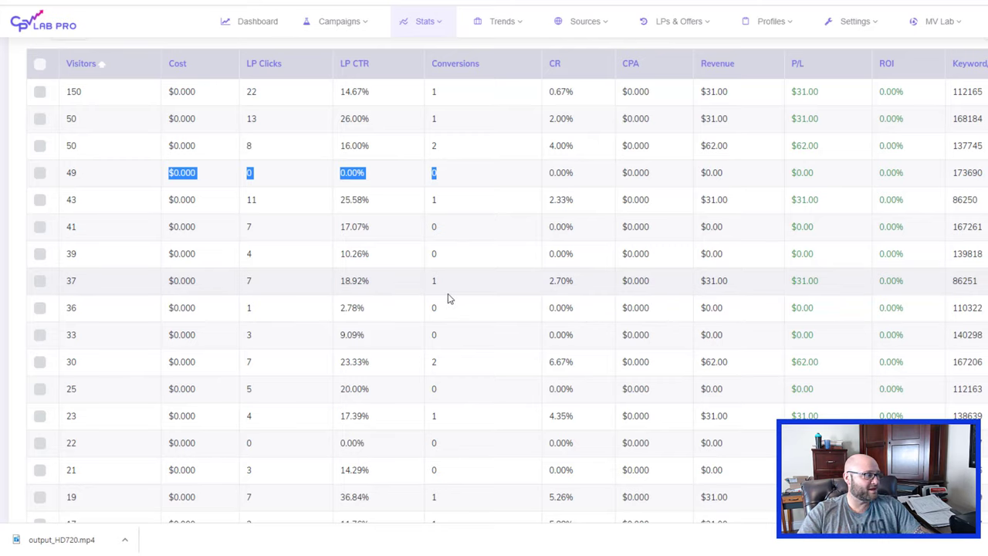
scroll("down", 3)
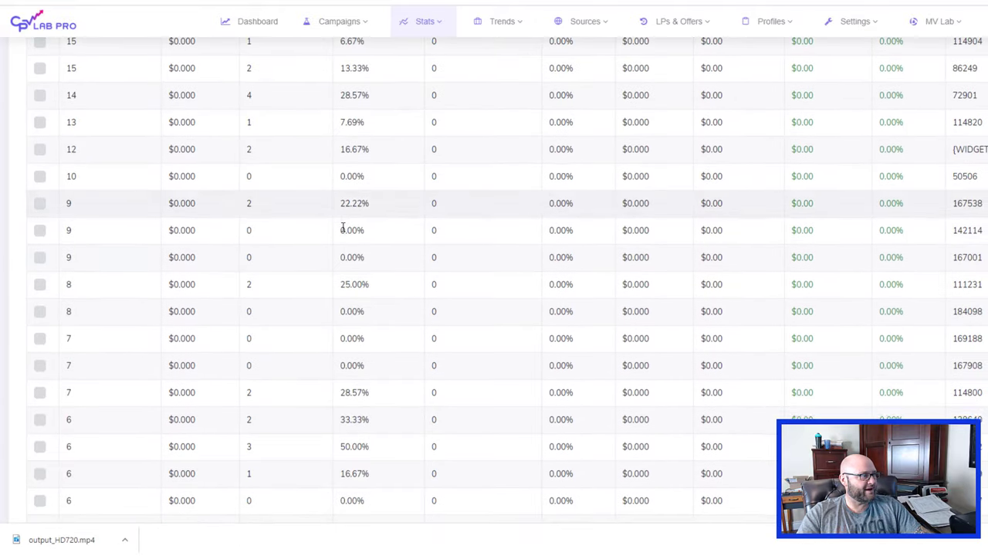
scroll("down", 3)
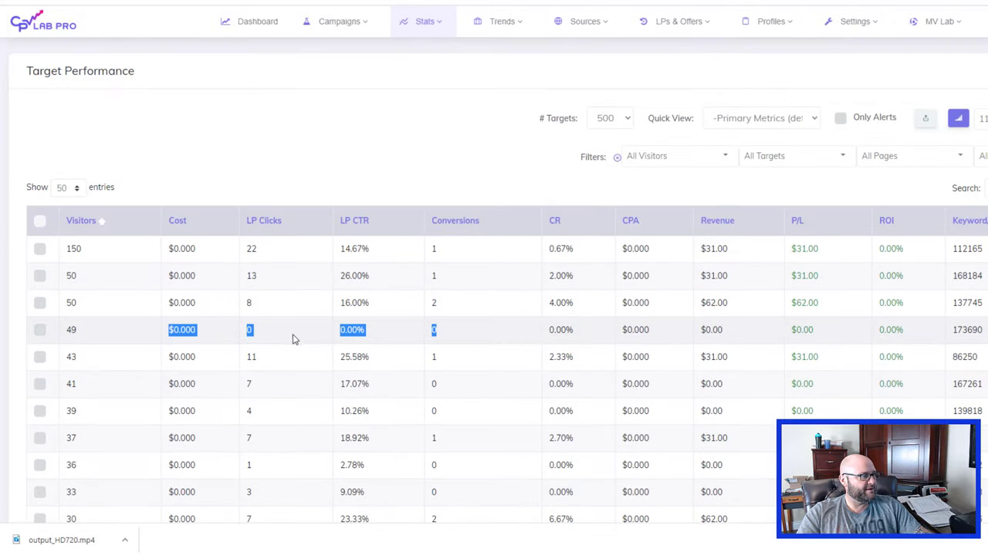
mouse_move(372, 234)
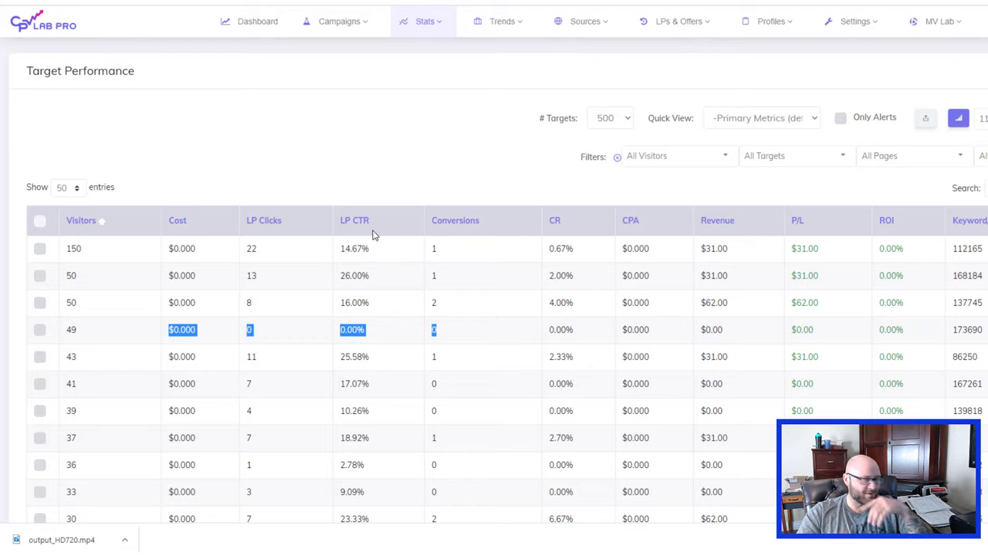
mouse_move(358, 275)
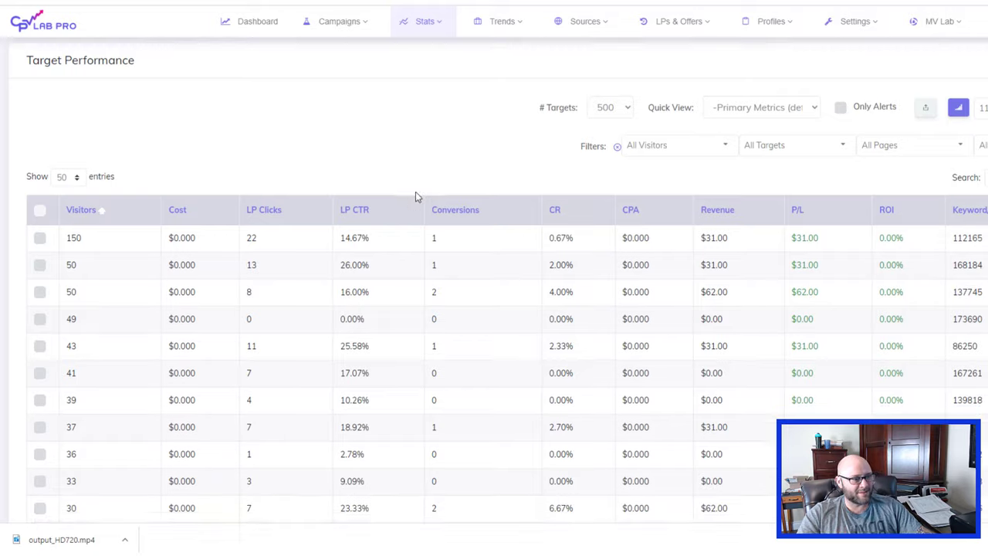
scroll("down", 3)
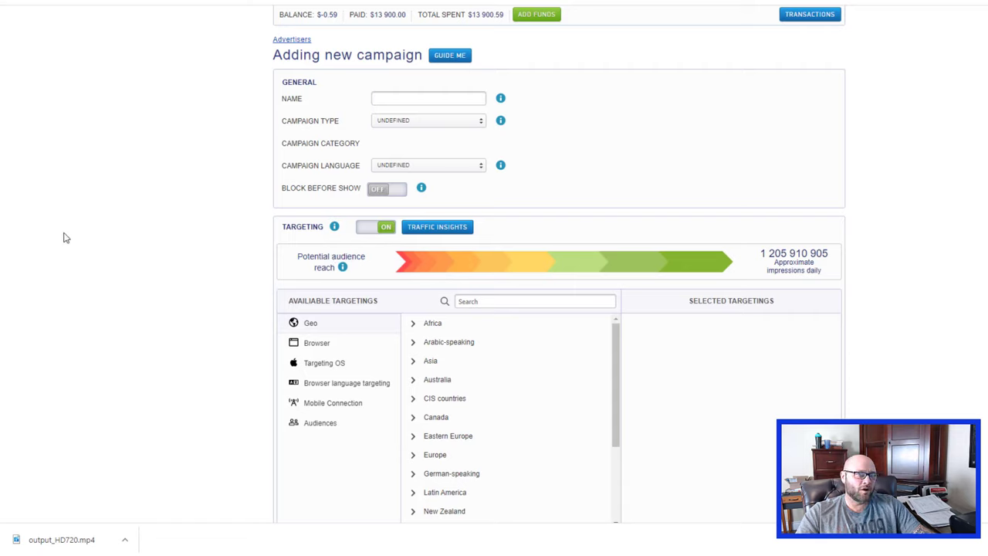
mouse_move(324, 213)
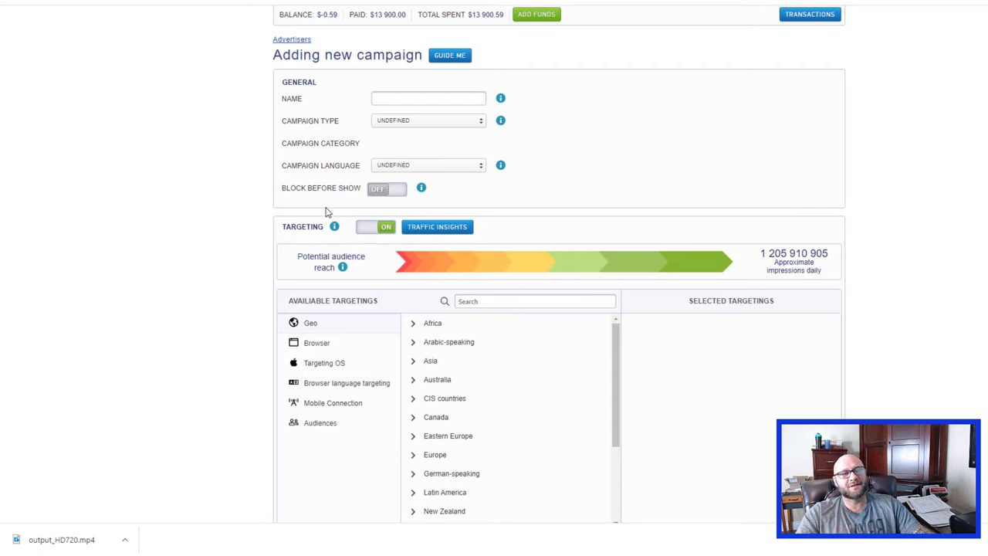
mouse_move(142, 226)
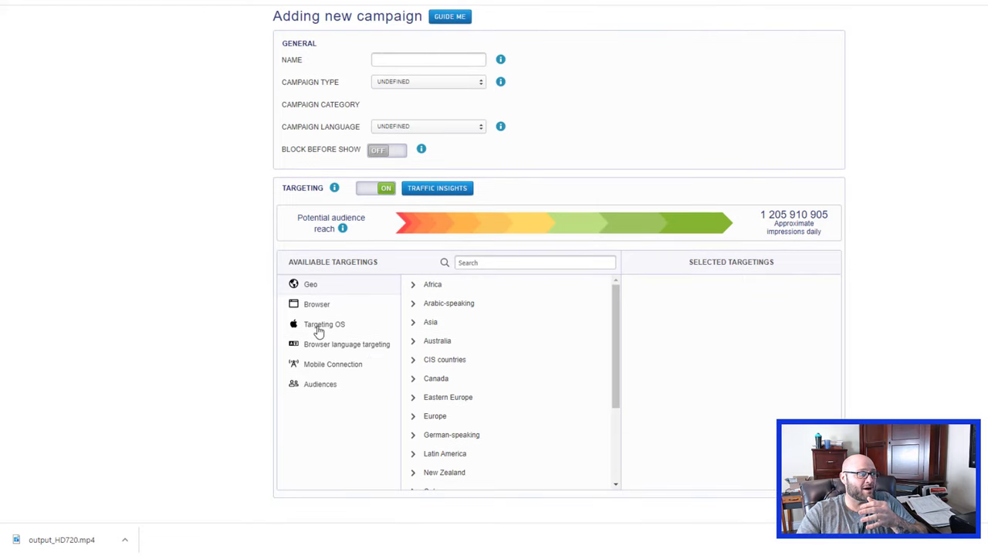
mouse_move(337, 326)
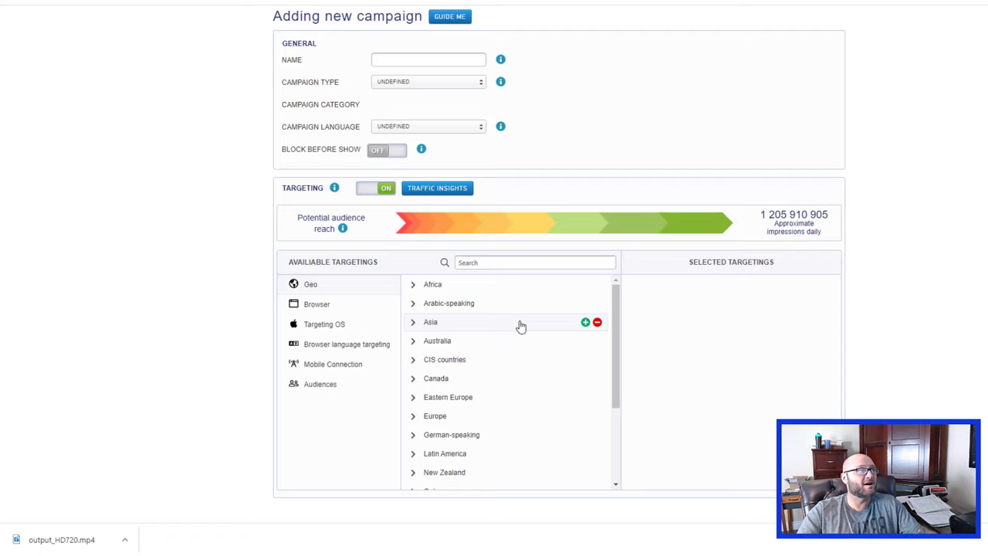
mouse_move(521, 326)
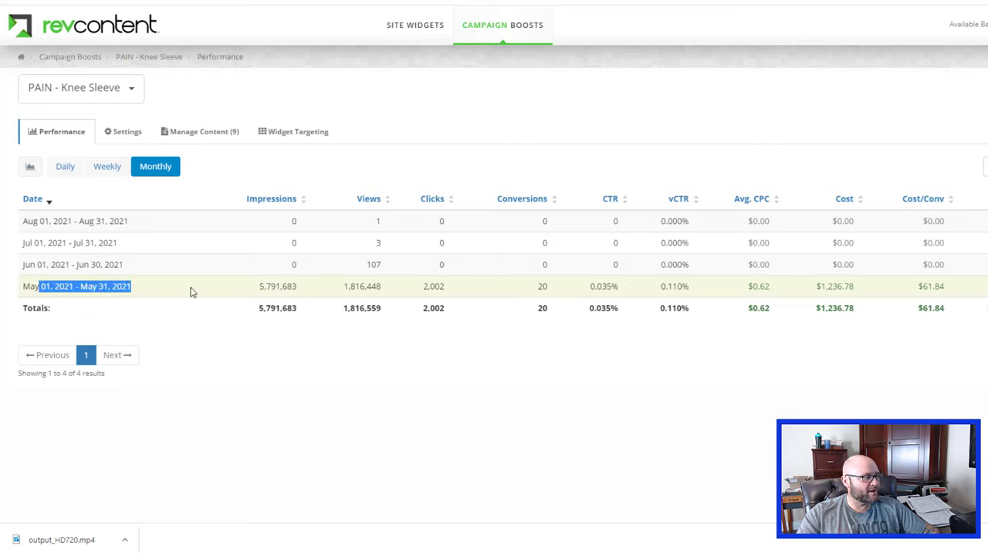
double_click(432, 286)
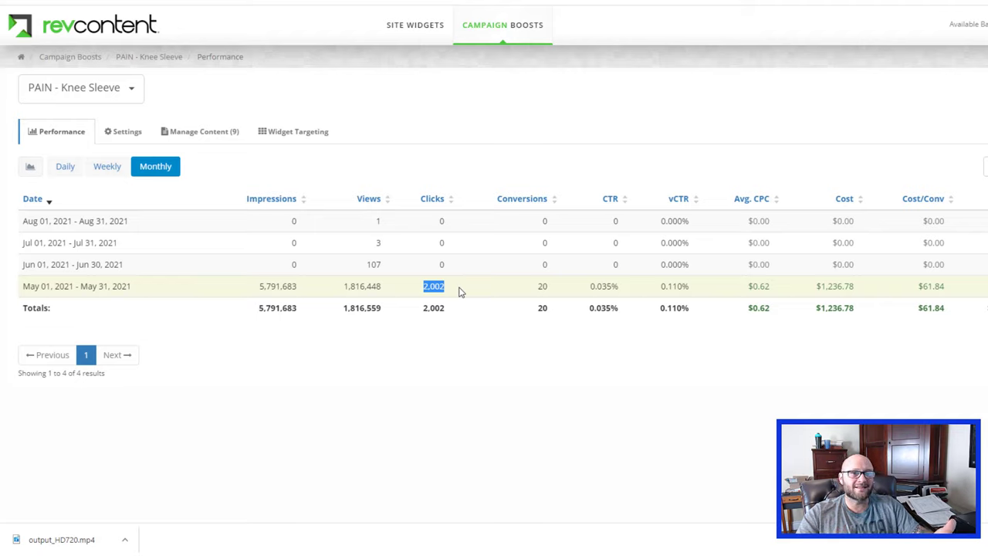
mouse_move(760, 290)
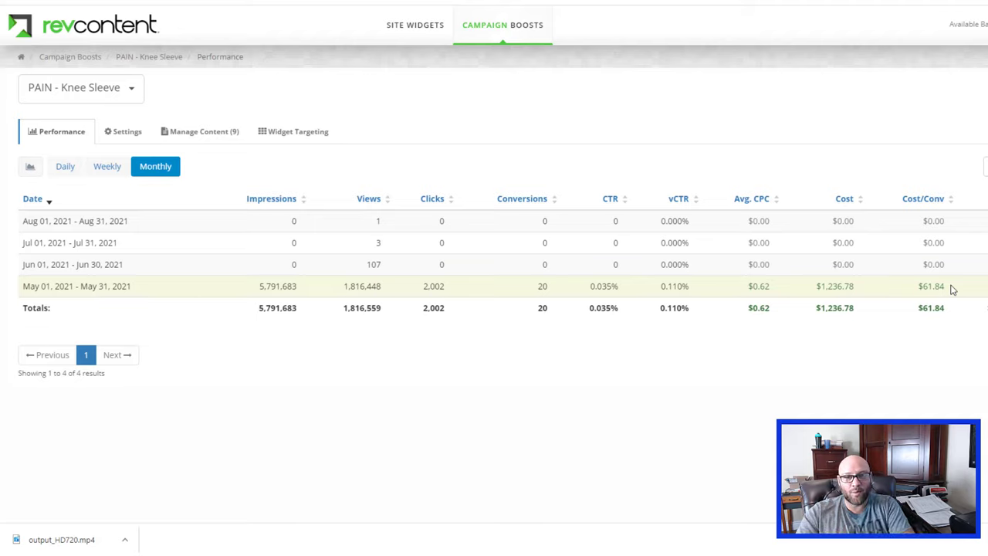
mouse_move(831, 395)
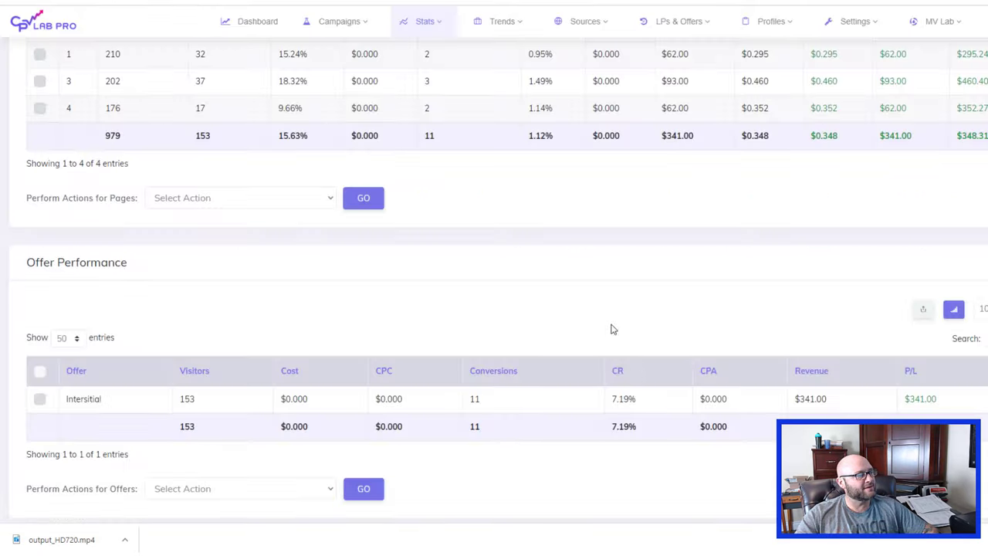
scroll("down", 3)
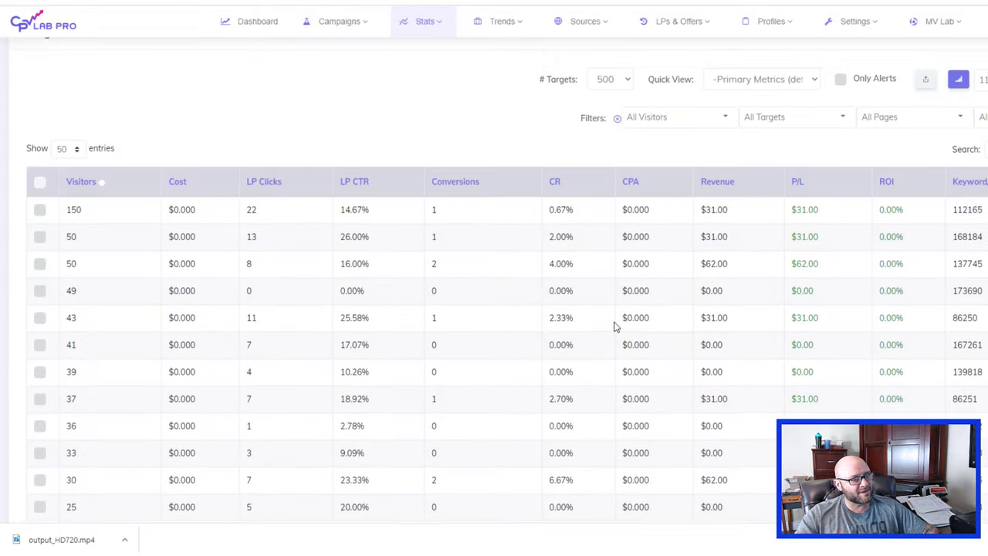
scroll("down", 3)
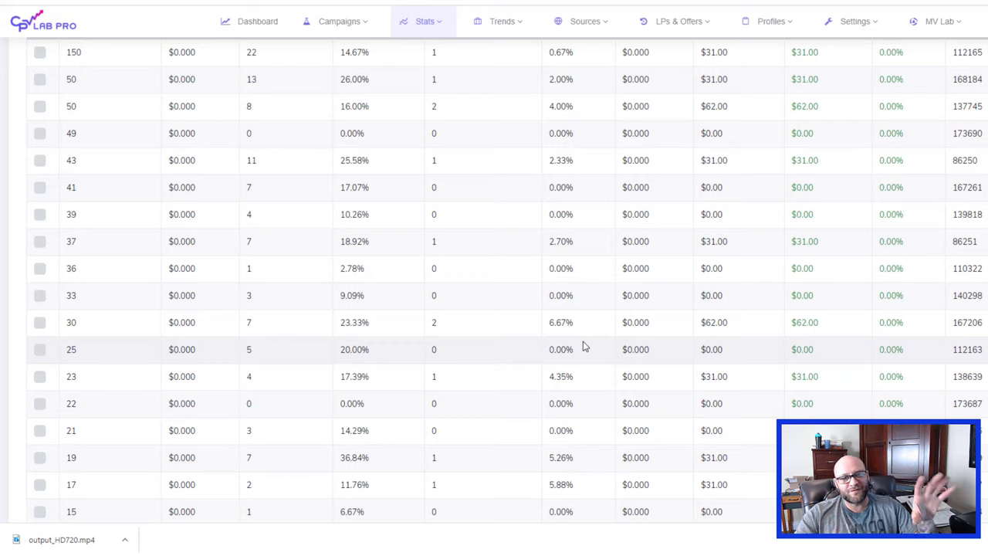